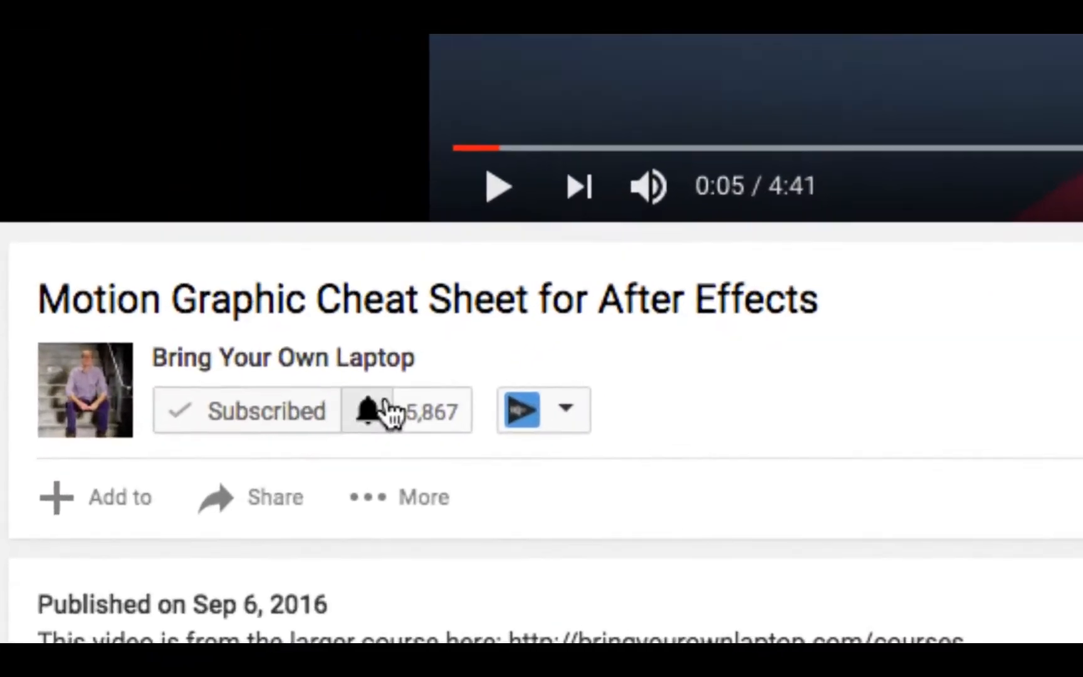
Duplicate the grouped row of three image placeholders downward to form a second row
click(370, 410)
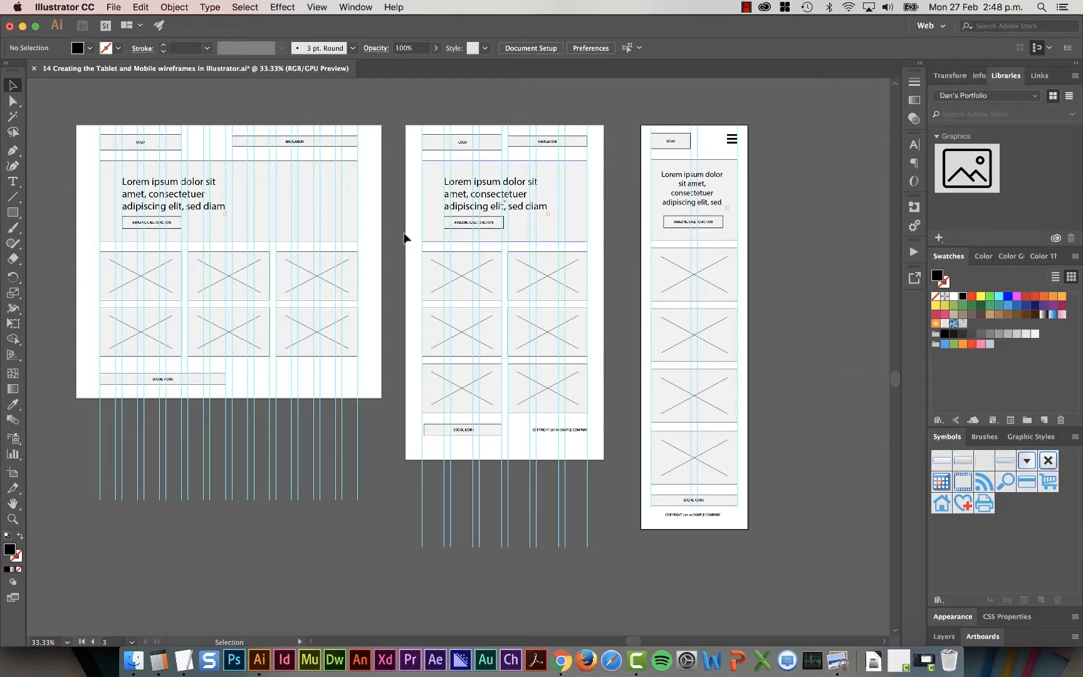
mouse_move(654, 265)
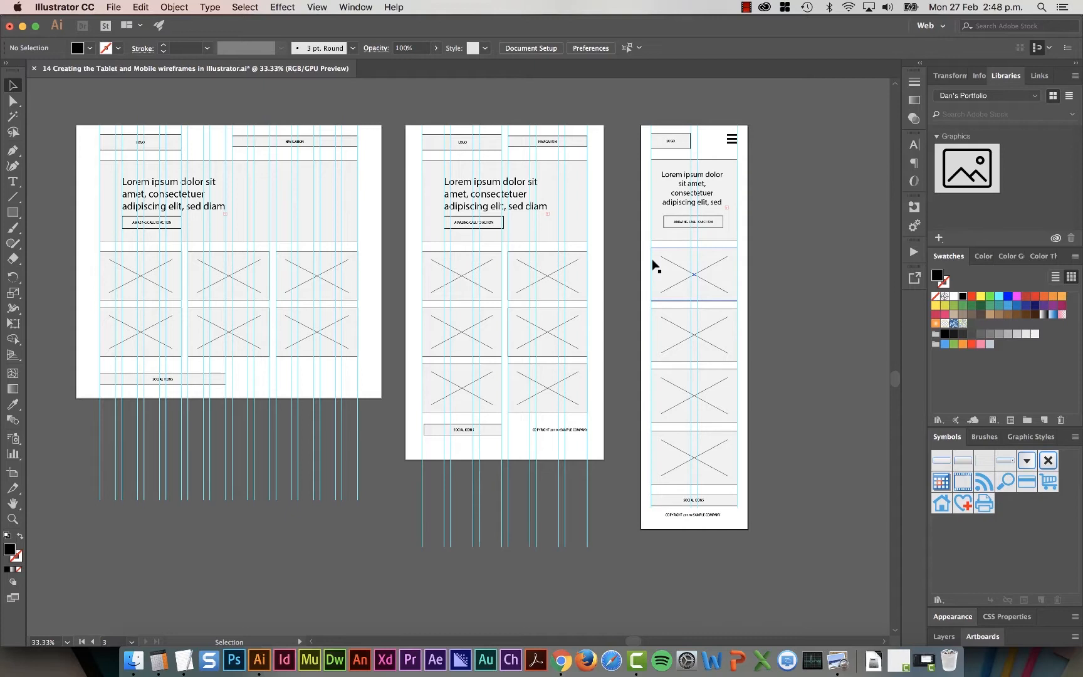
mouse_move(654, 268)
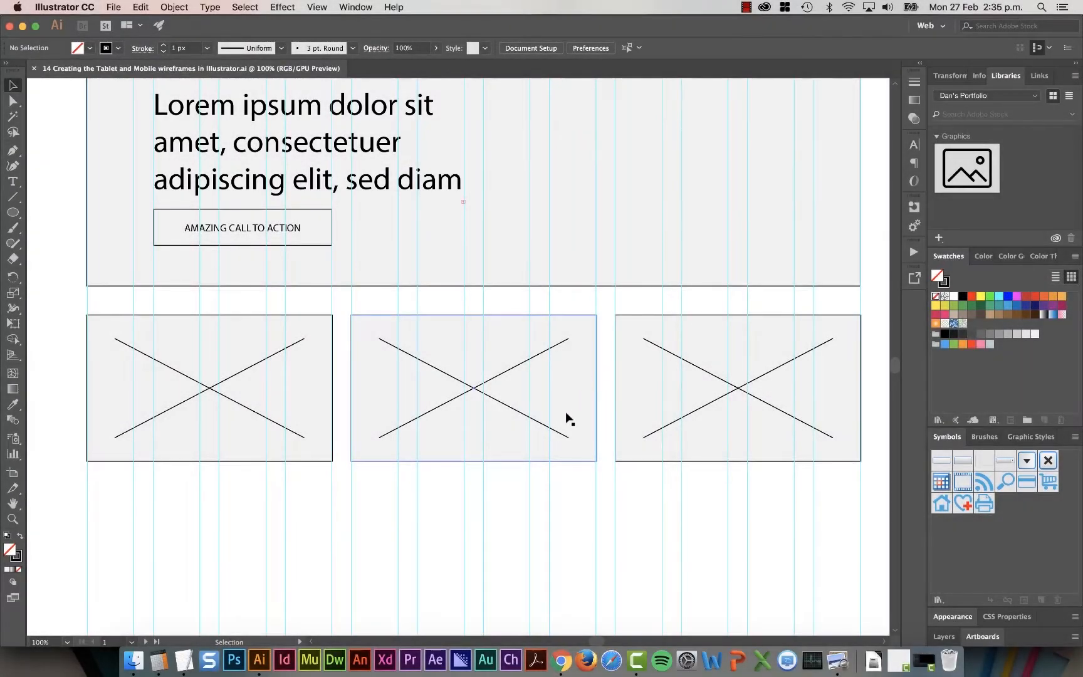
scroll(down, 3)
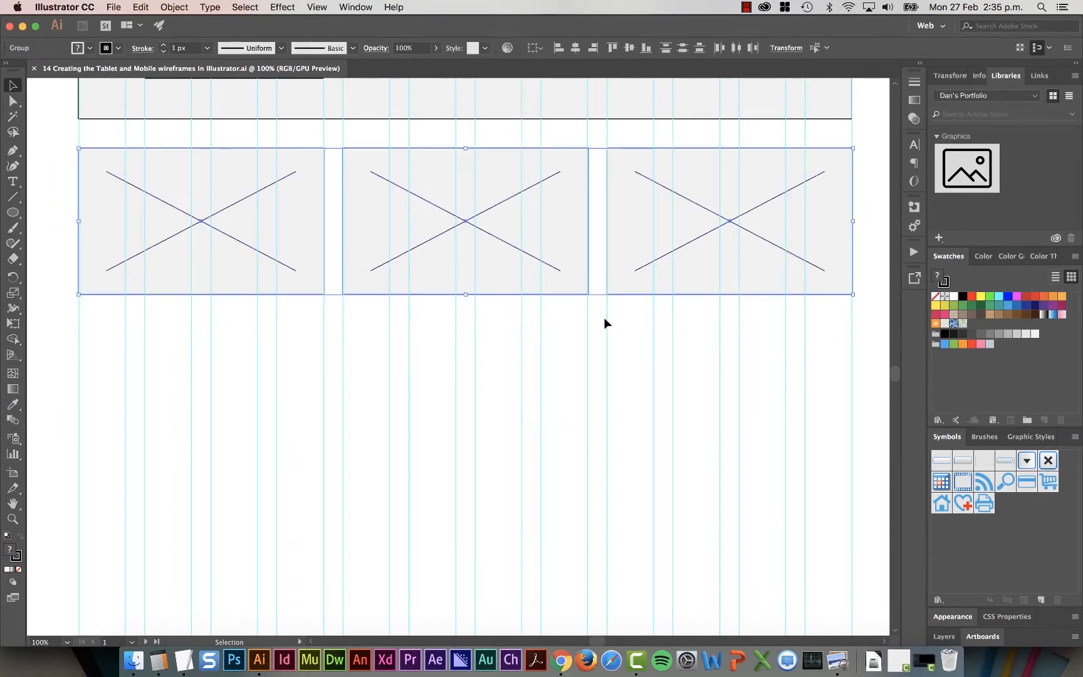
drag(465, 220, 465, 384)
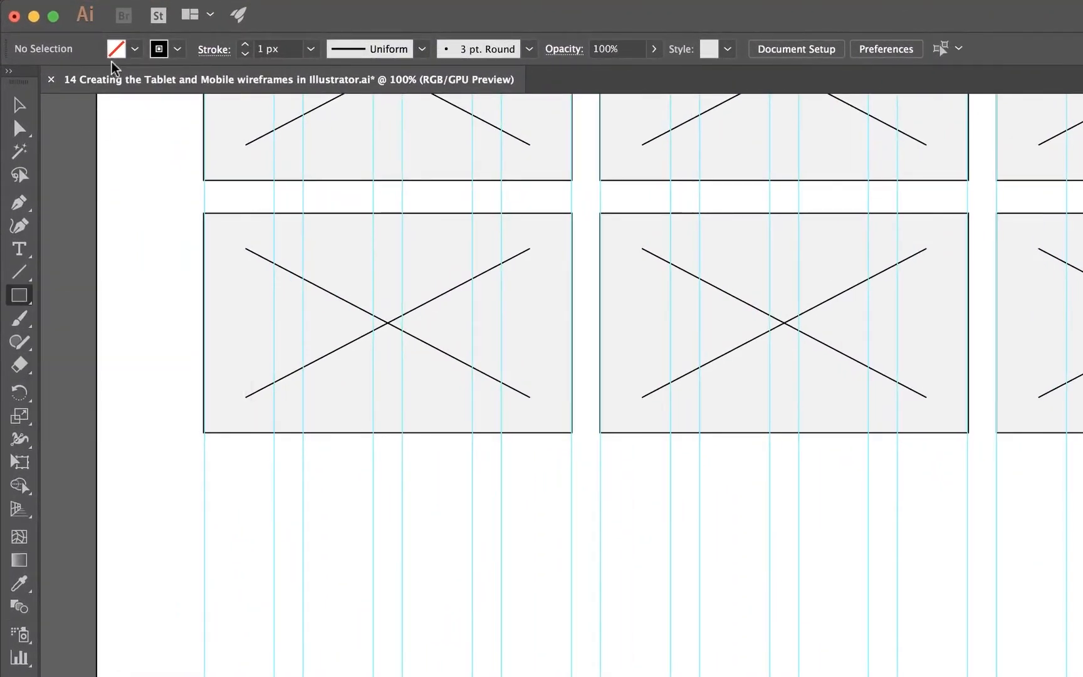
Draw a long light grey footer bar beneath the image rows
click(134, 49)
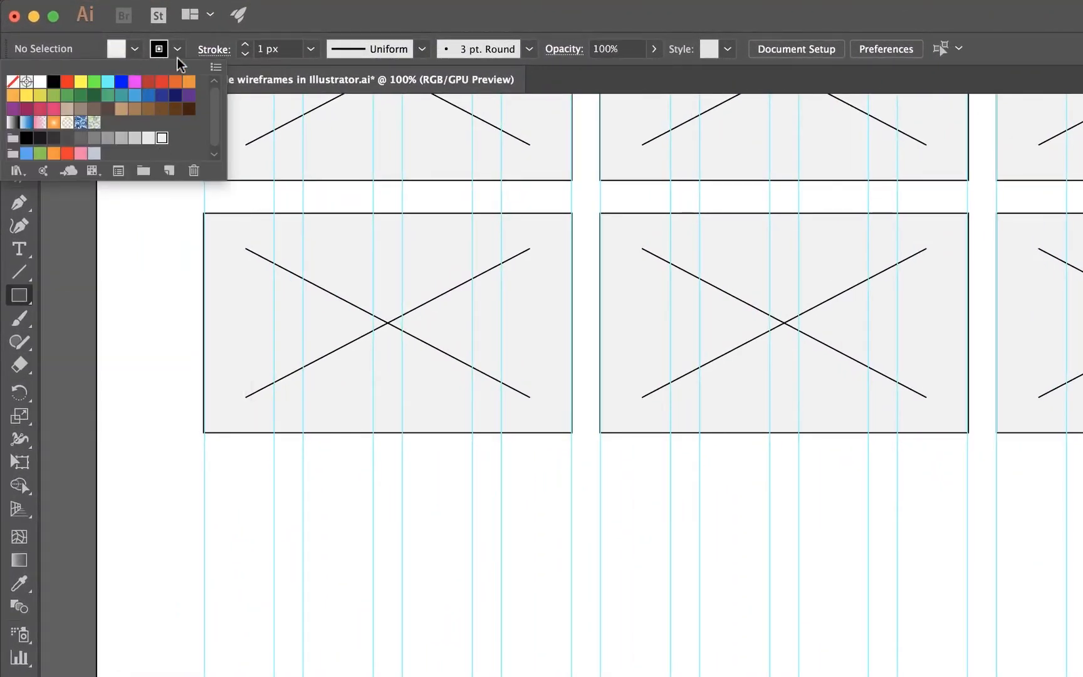
mouse_move(395, 18)
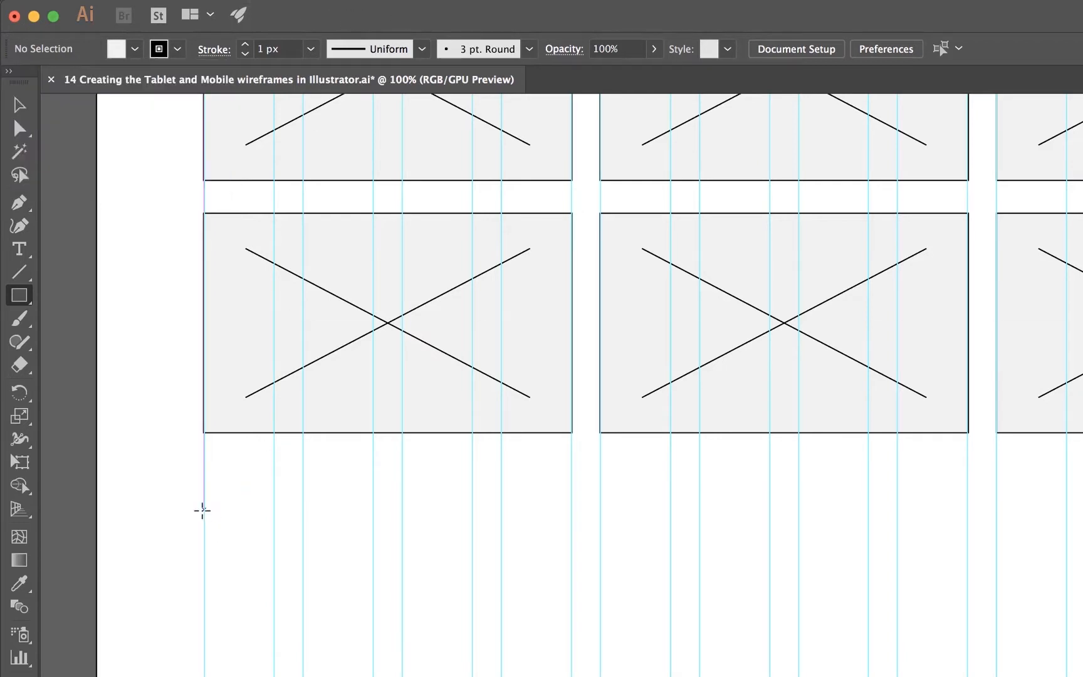
drag(204, 510, 684, 559)
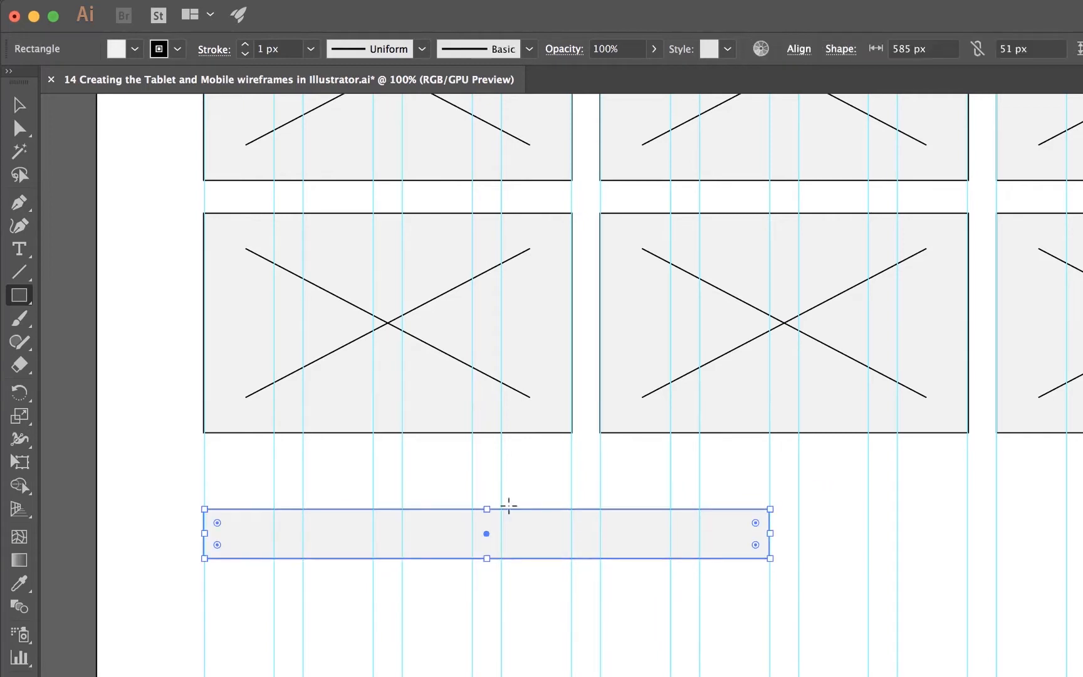
Move a text label into the footer bar and retype it as SOCIAL ICONS
click(19, 104)
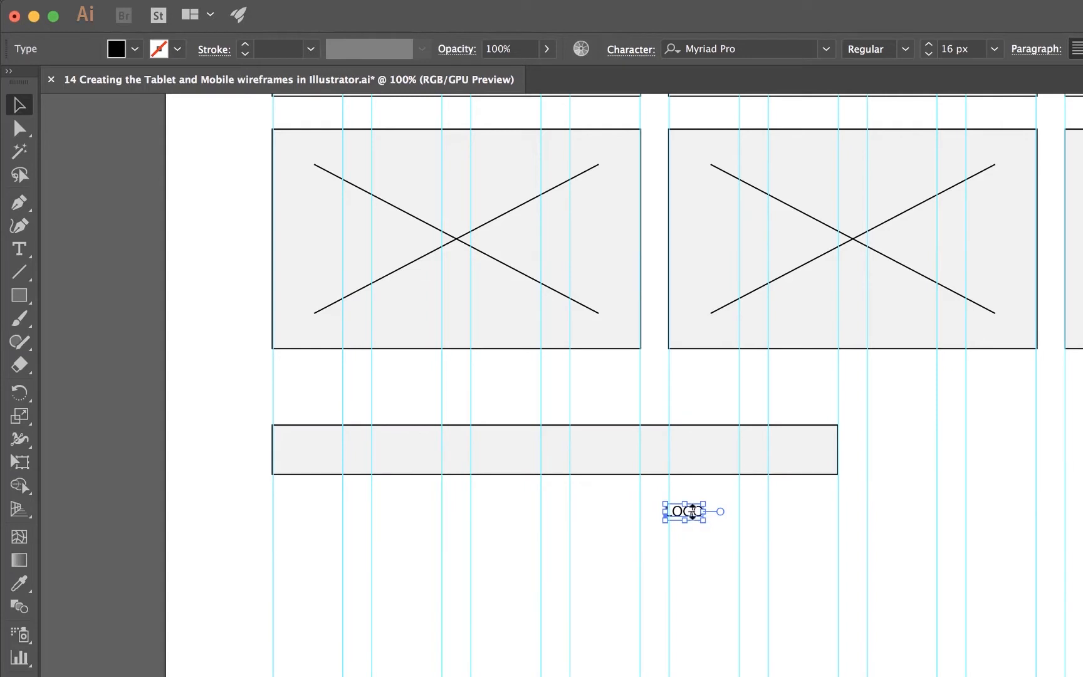
drag(690, 512, 545, 458)
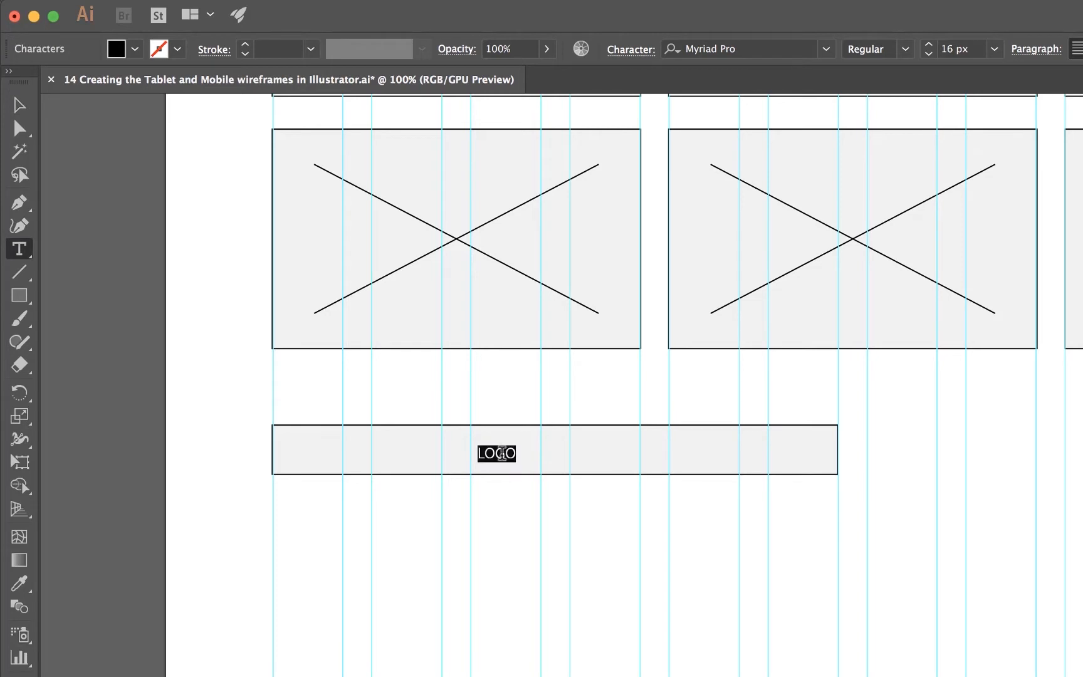
text(SOCIA)
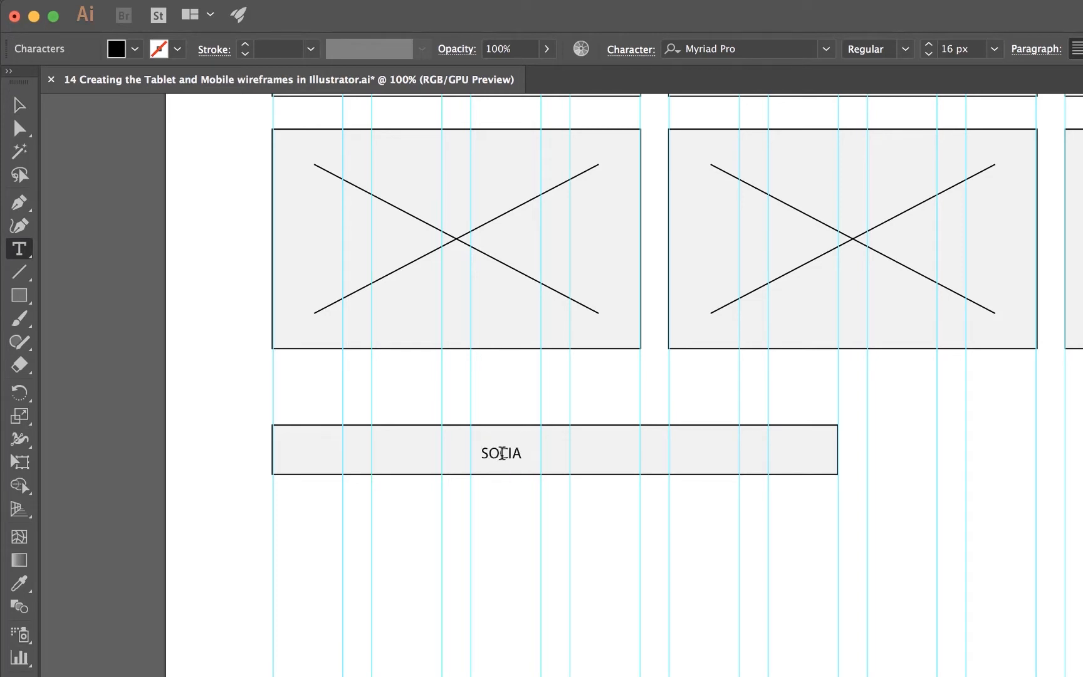
key(Backspace)
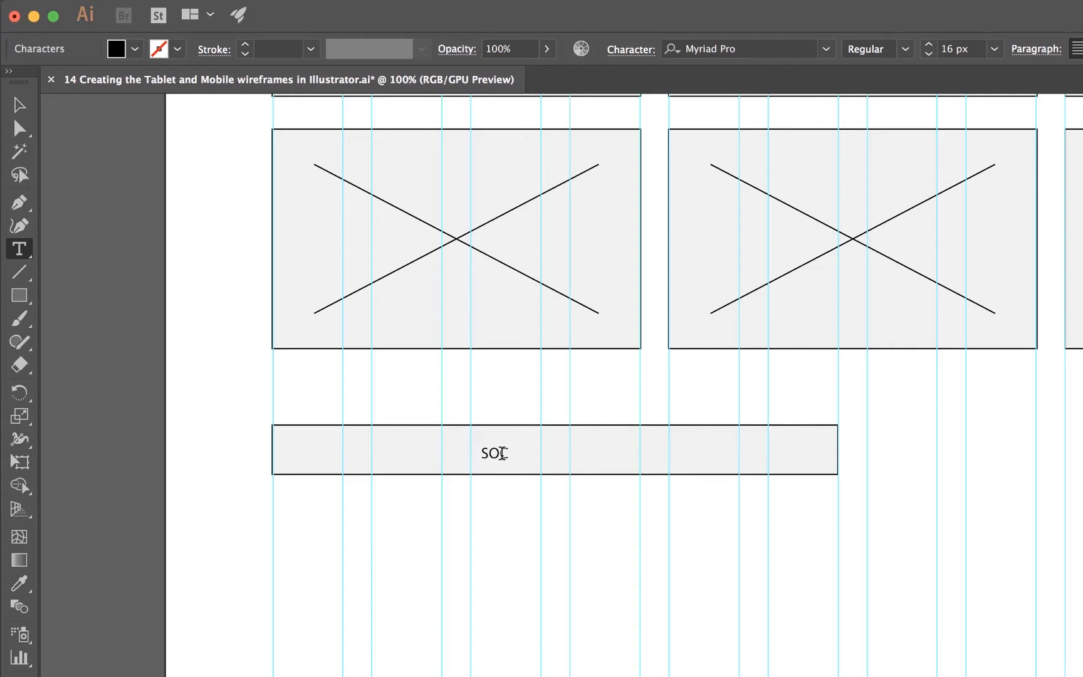
text(CIAL ICONS)
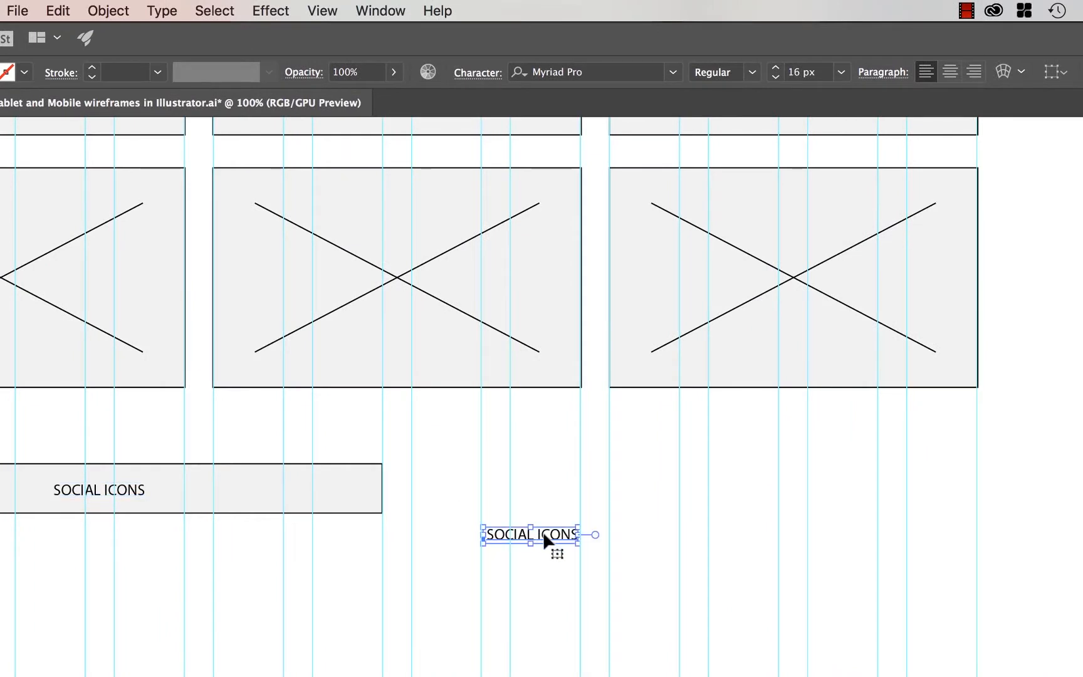
Place the spare label at the footer's right and retype it as COPYRIGHT 2017
drag(529, 534, 929, 482)
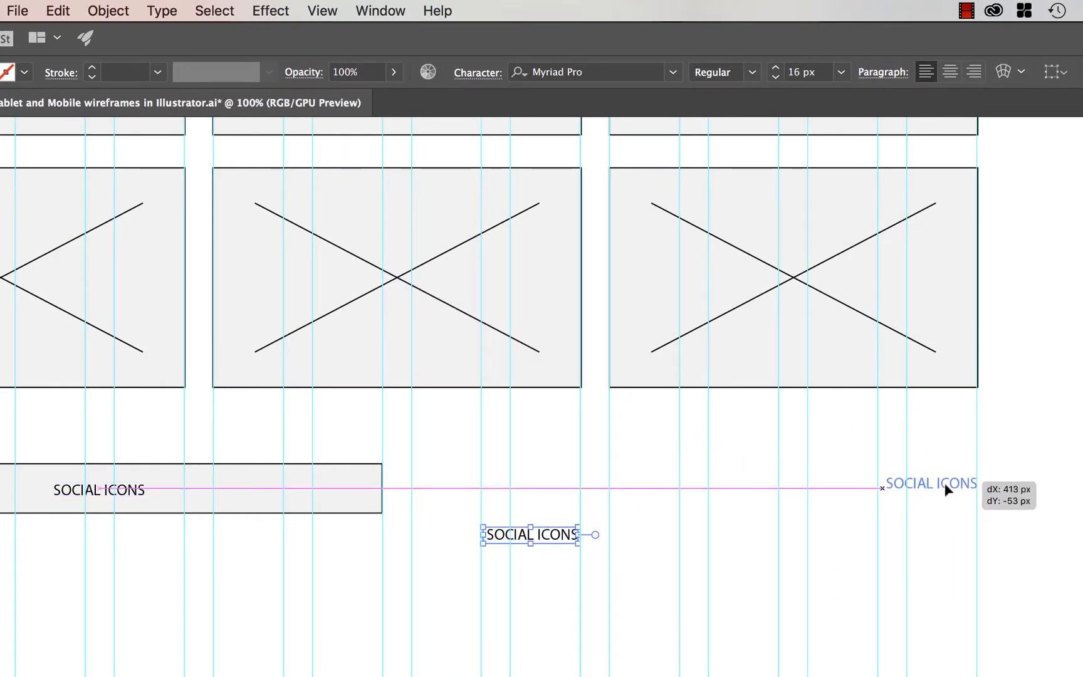
drag(529, 534, 925, 490)
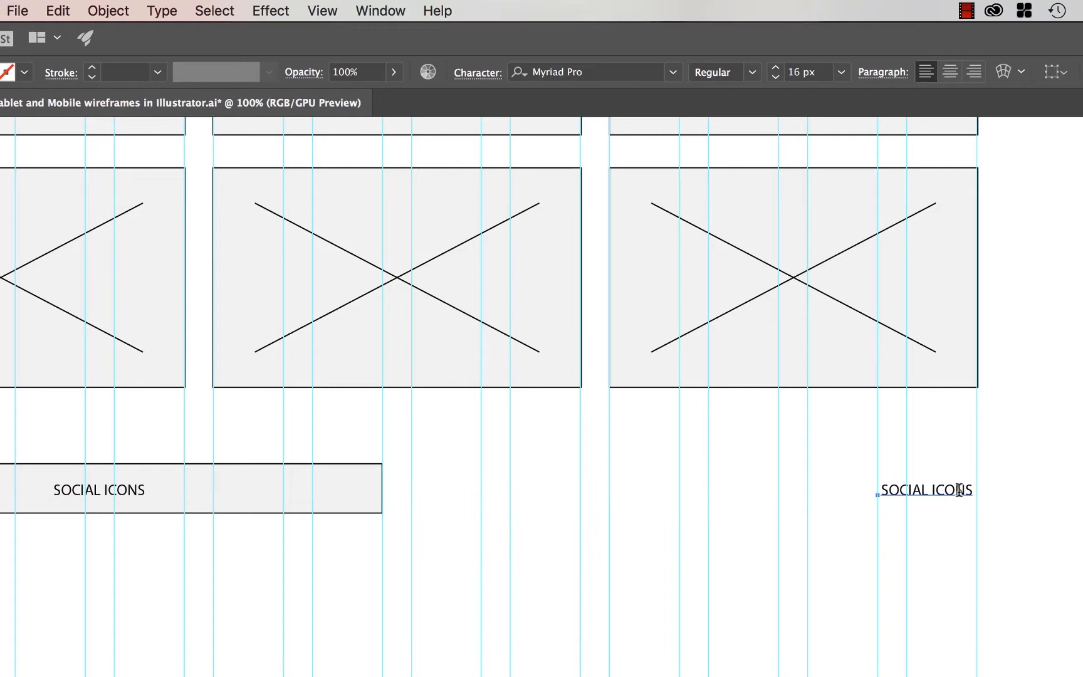
triple_click(923, 490)
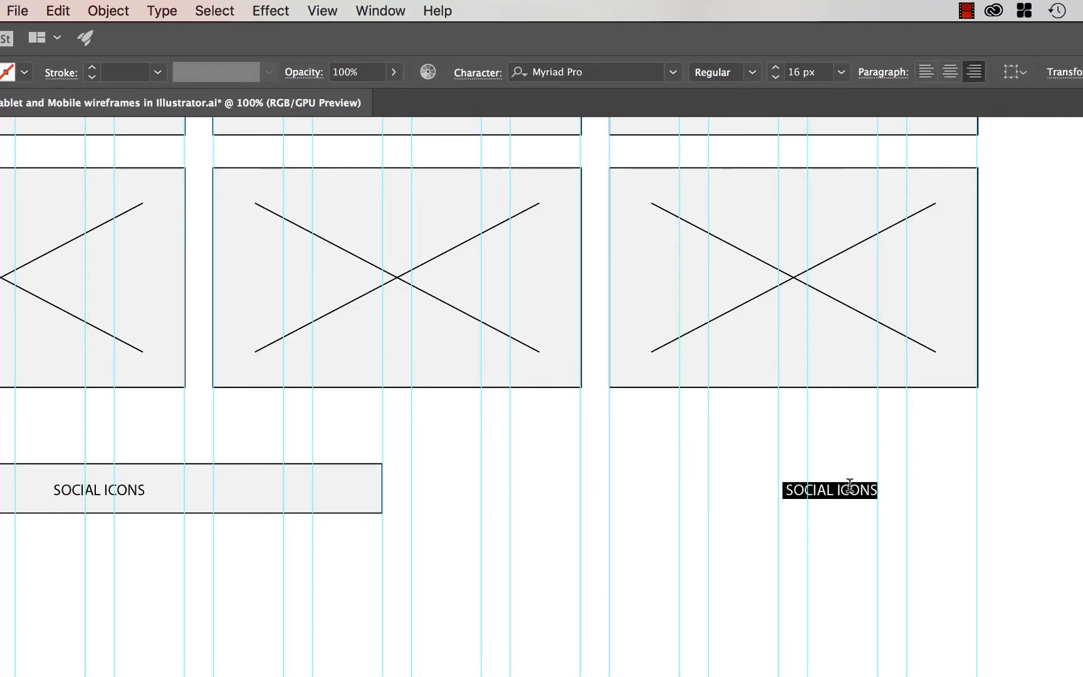
text(COPYRIGHT)
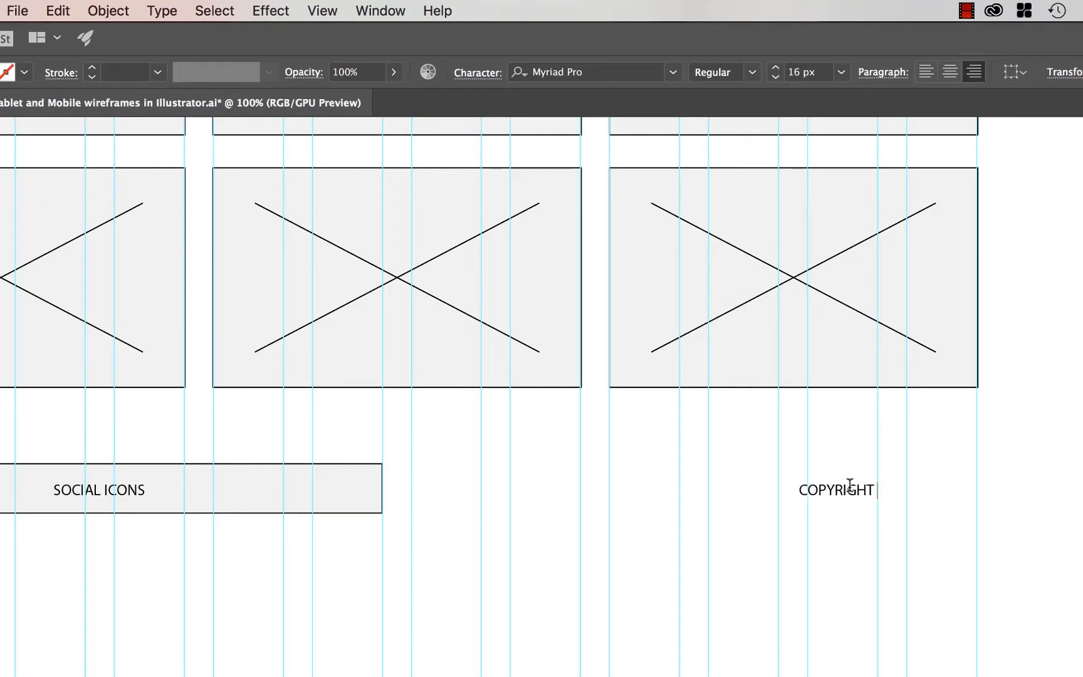
text(2017)
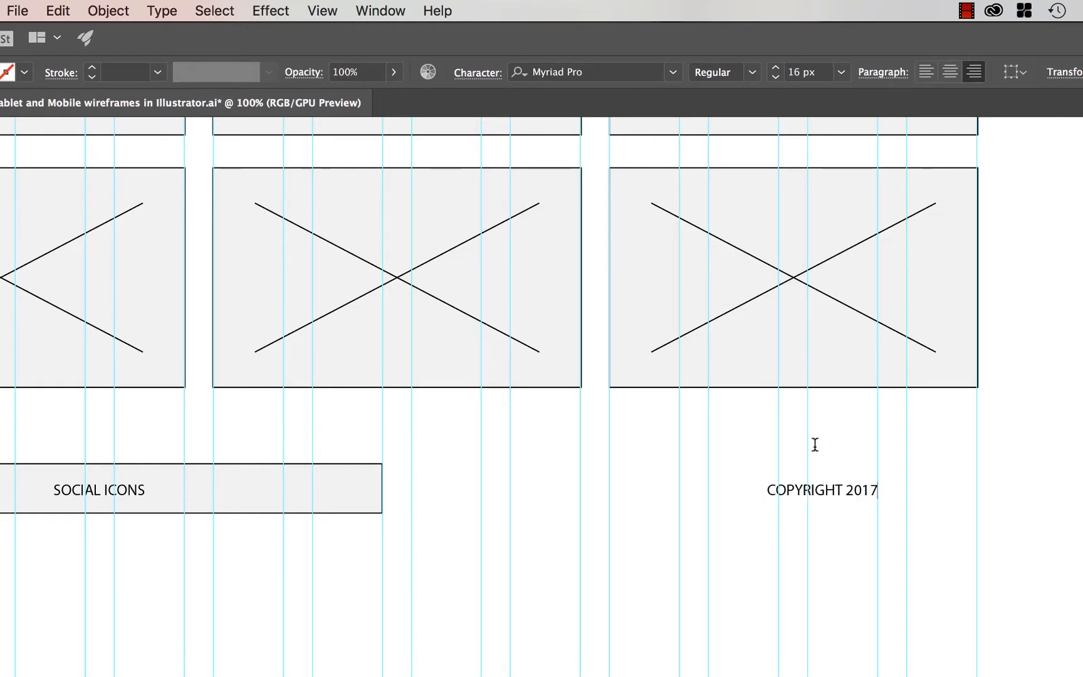
Insert © from the Glyphs panel, add SAMPLE COMPANY, and align the line with the right image edge
click(161, 10)
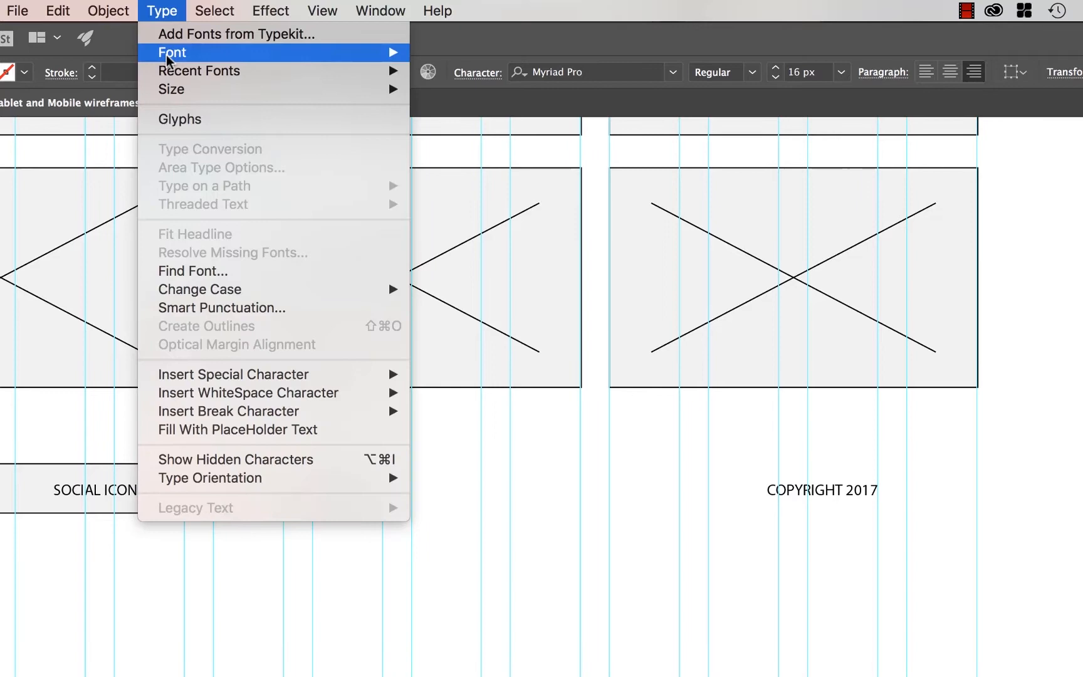
click(180, 120)
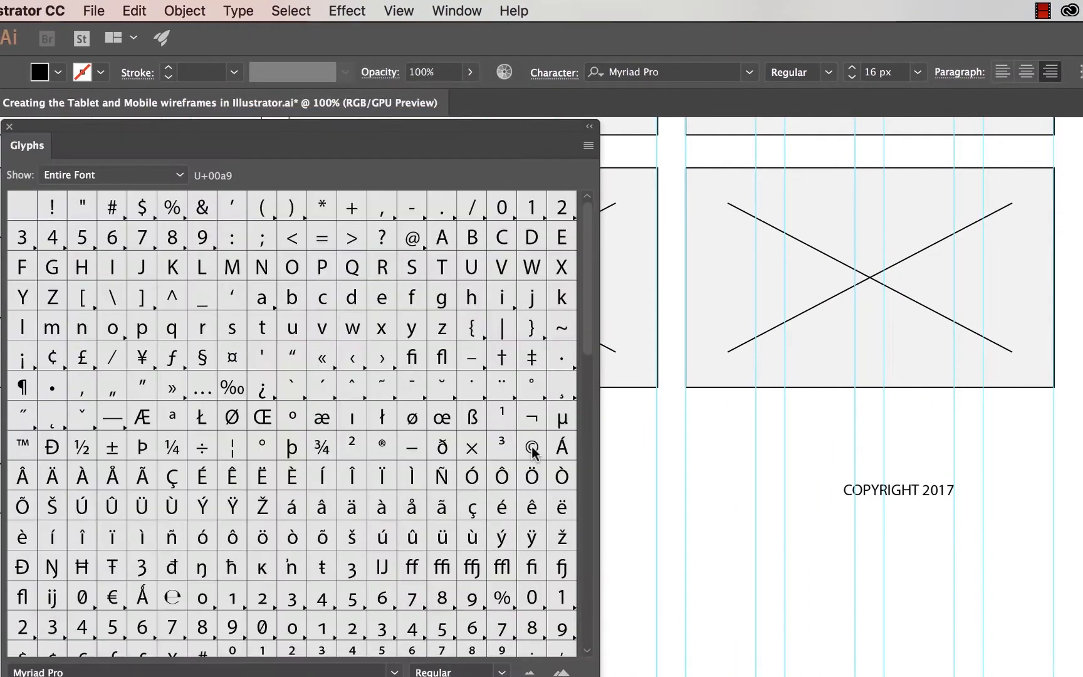
double_click(532, 446)
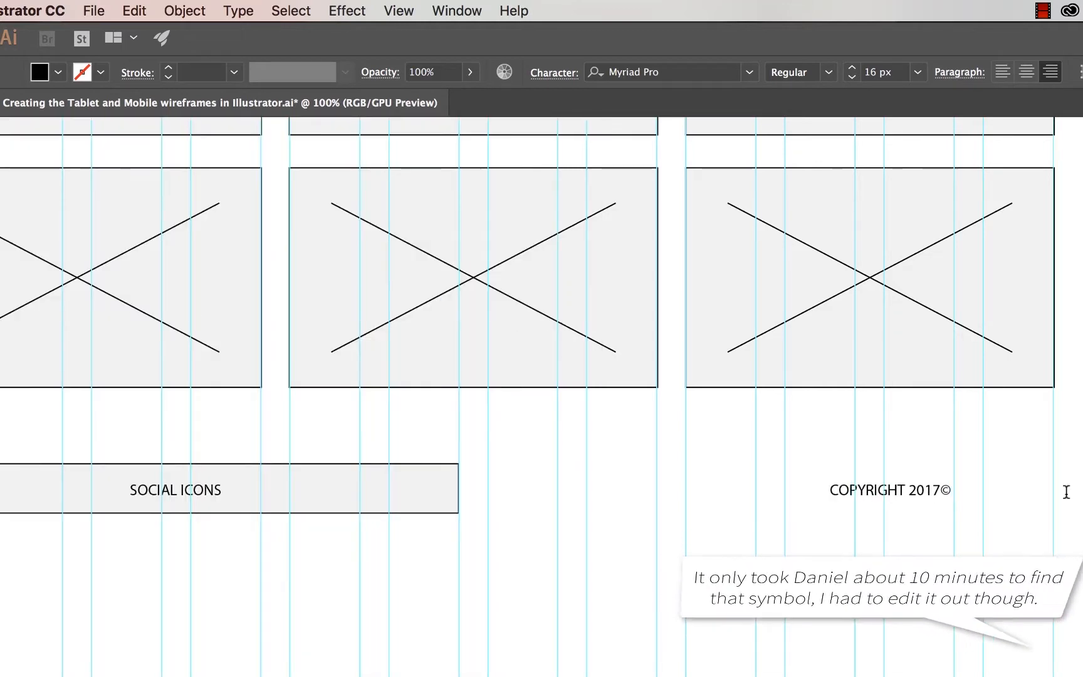
text(SAMPLE COMA)
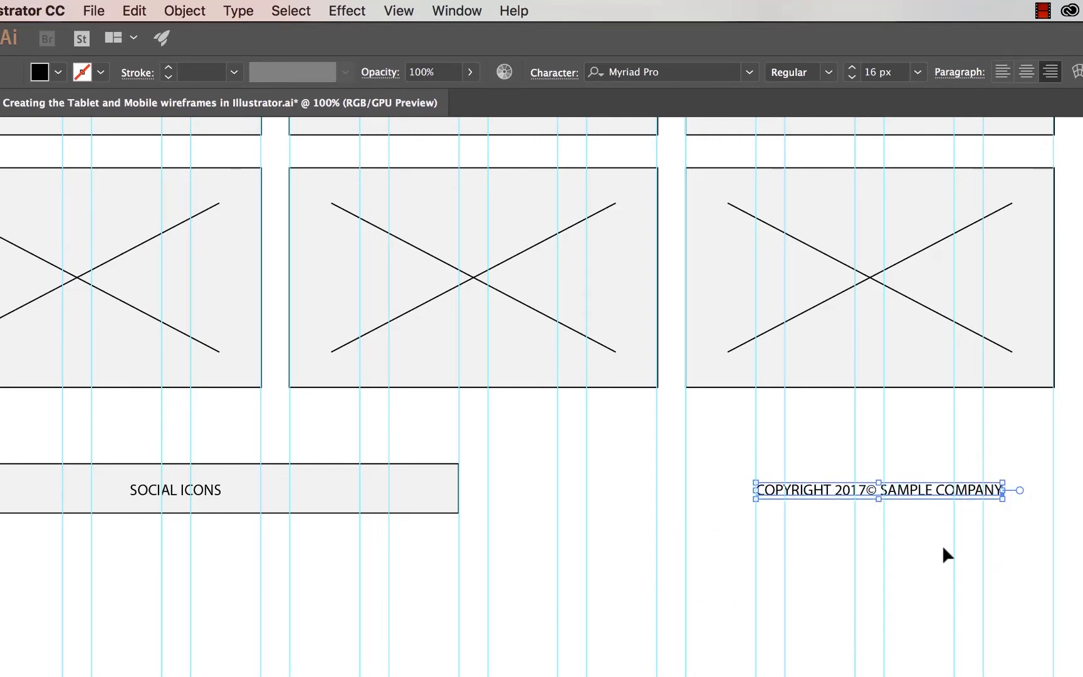
drag(879, 490, 928, 490)
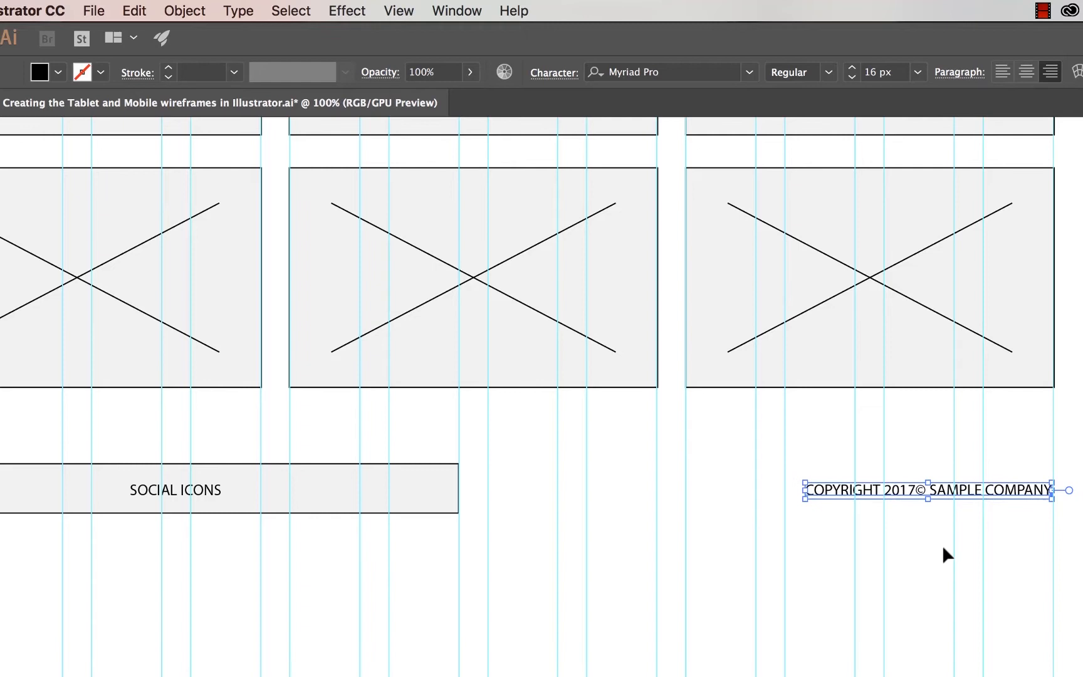
mouse_move(957, 478)
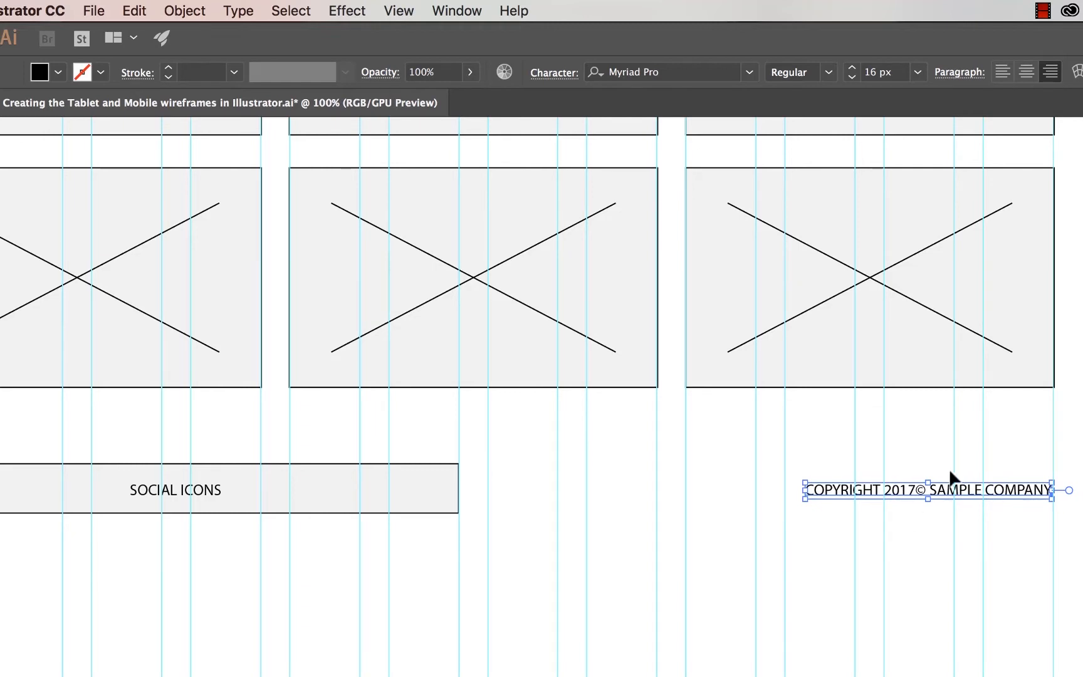
mouse_move(23, 639)
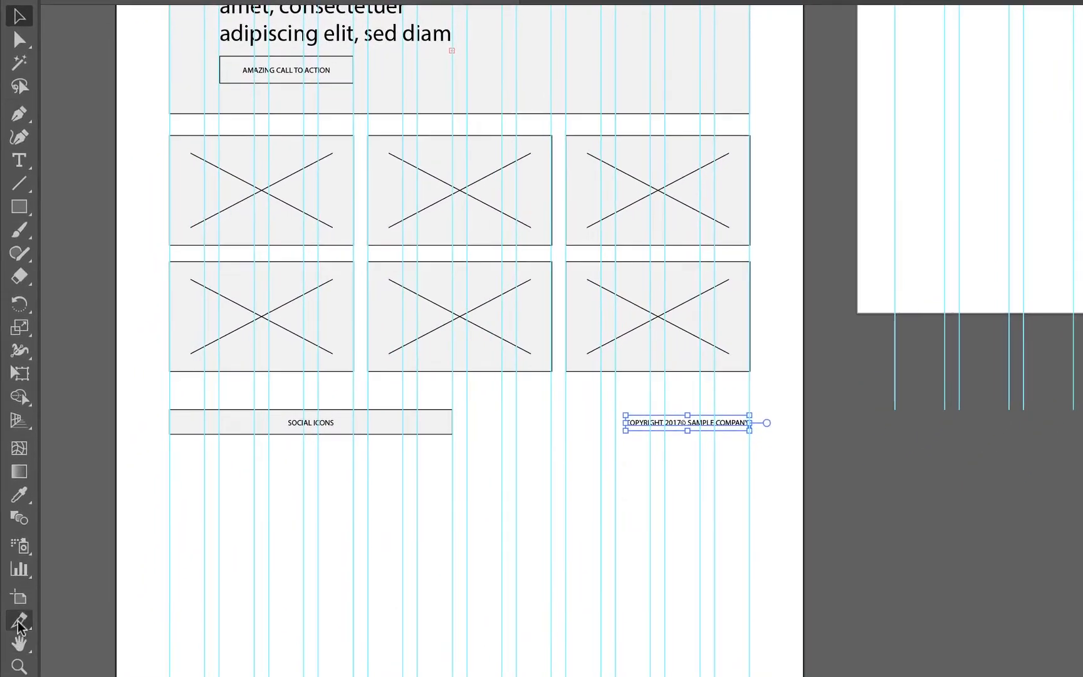
Pull the desktop artboard's bottom edge up to just below the footer
scroll(down, 3)
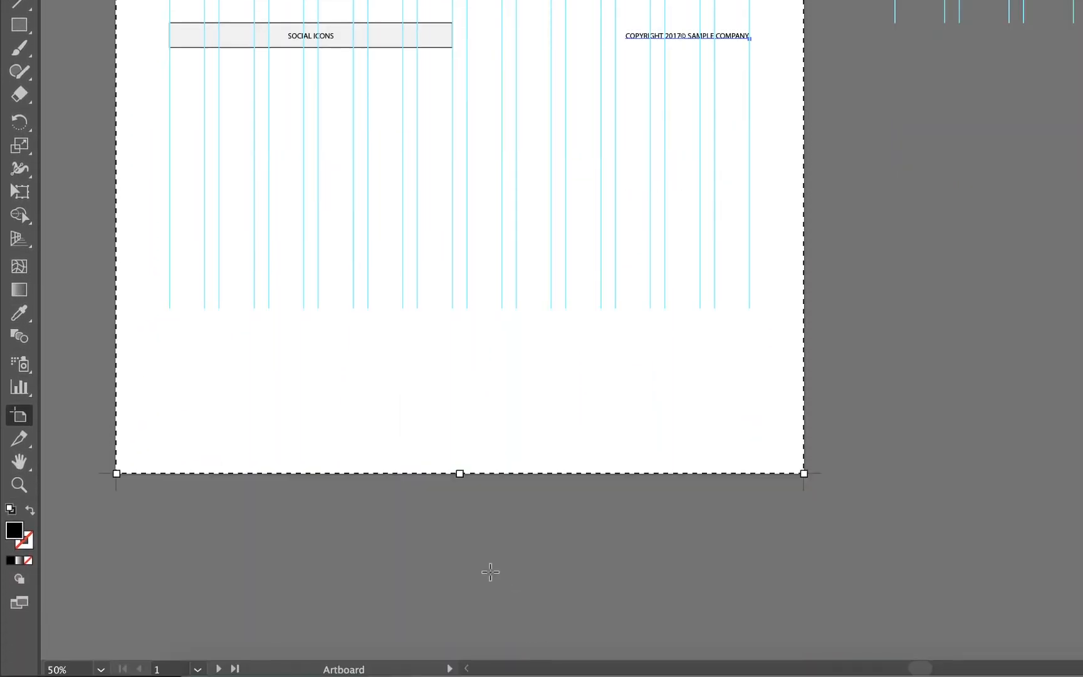
drag(459, 472, 459, 222)
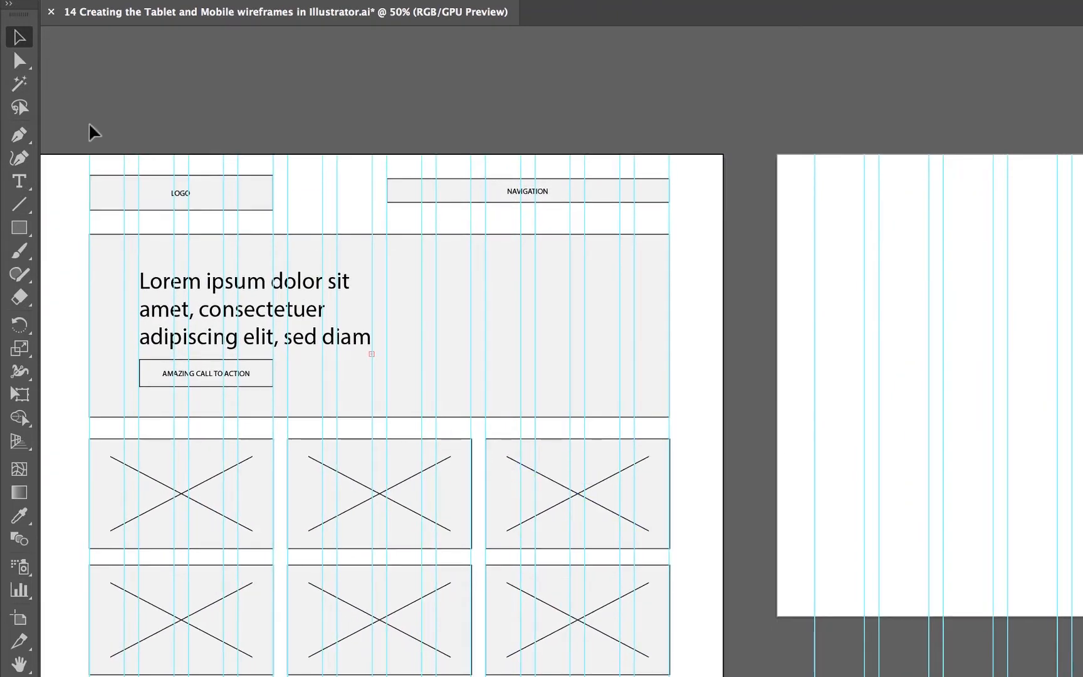
mouse_move(106, 188)
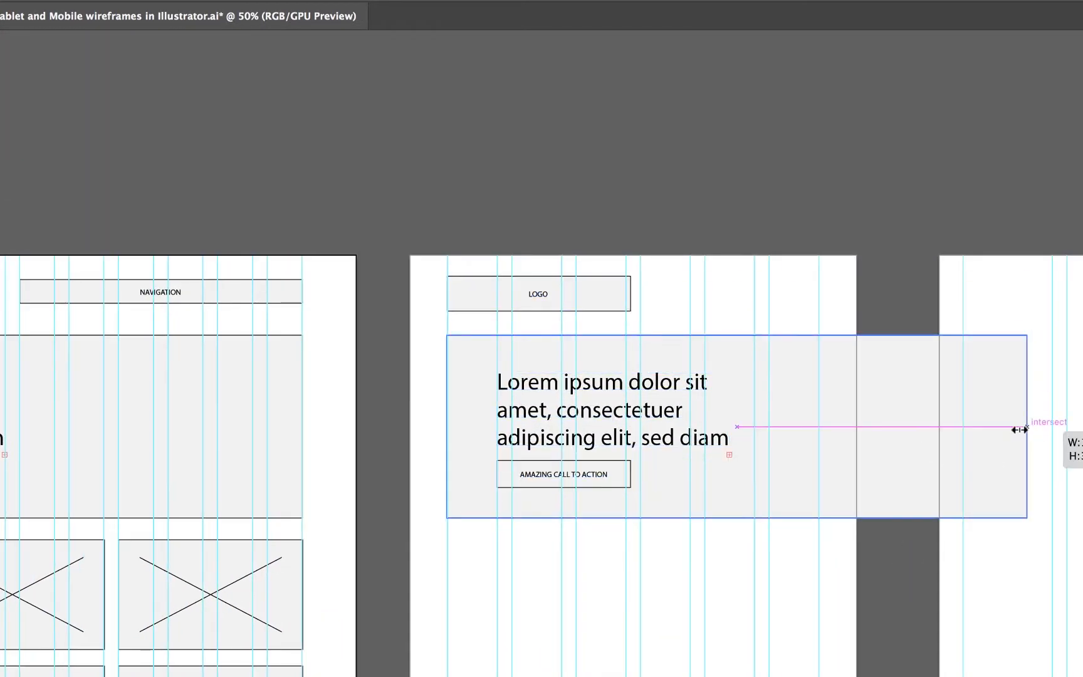
Narrow the hero box and LOGO box to the tablet artboard's guides
drag(1022, 430, 822, 453)
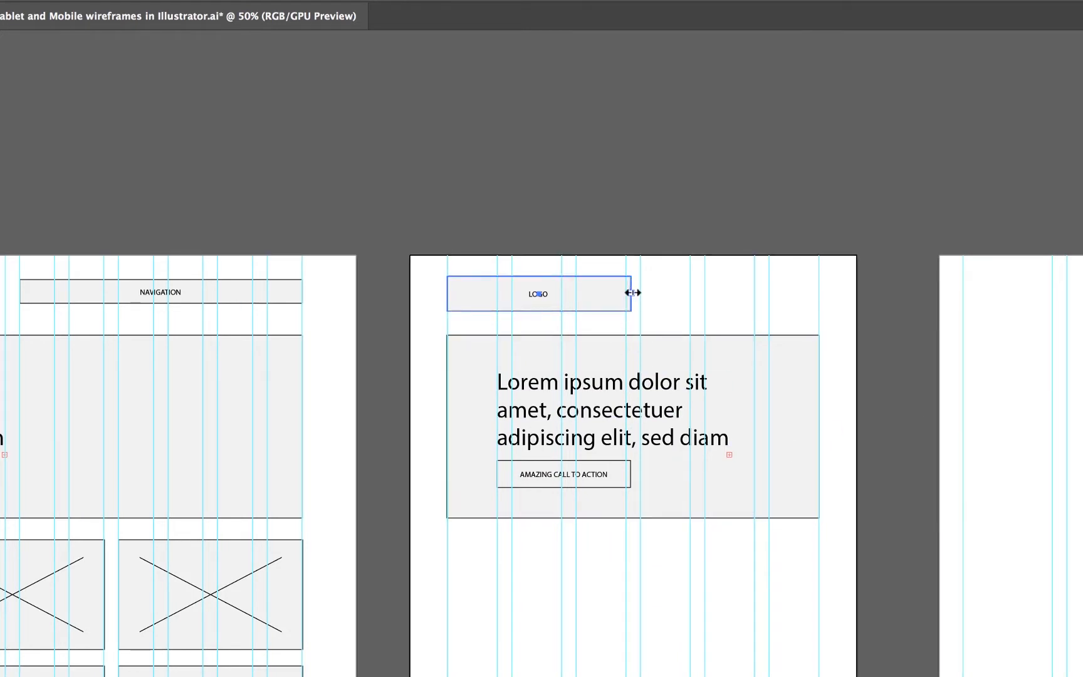
drag(628, 293, 628, 296)
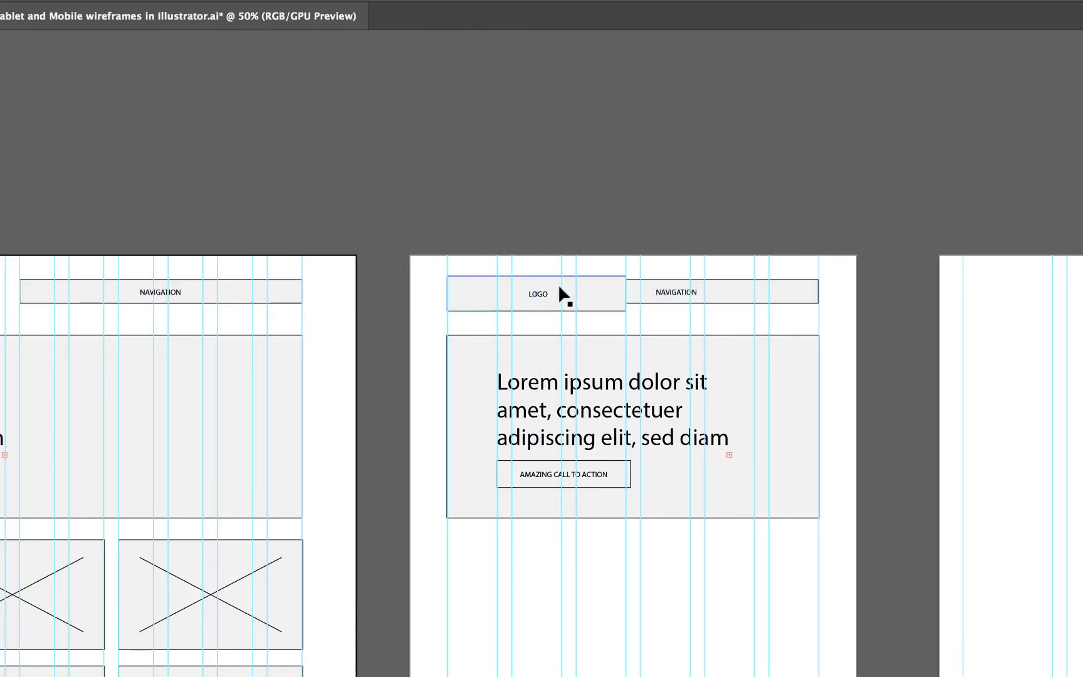
Resize the navigation bar to sit beside the logo and recentre its NAVIGATION label
click(545, 303)
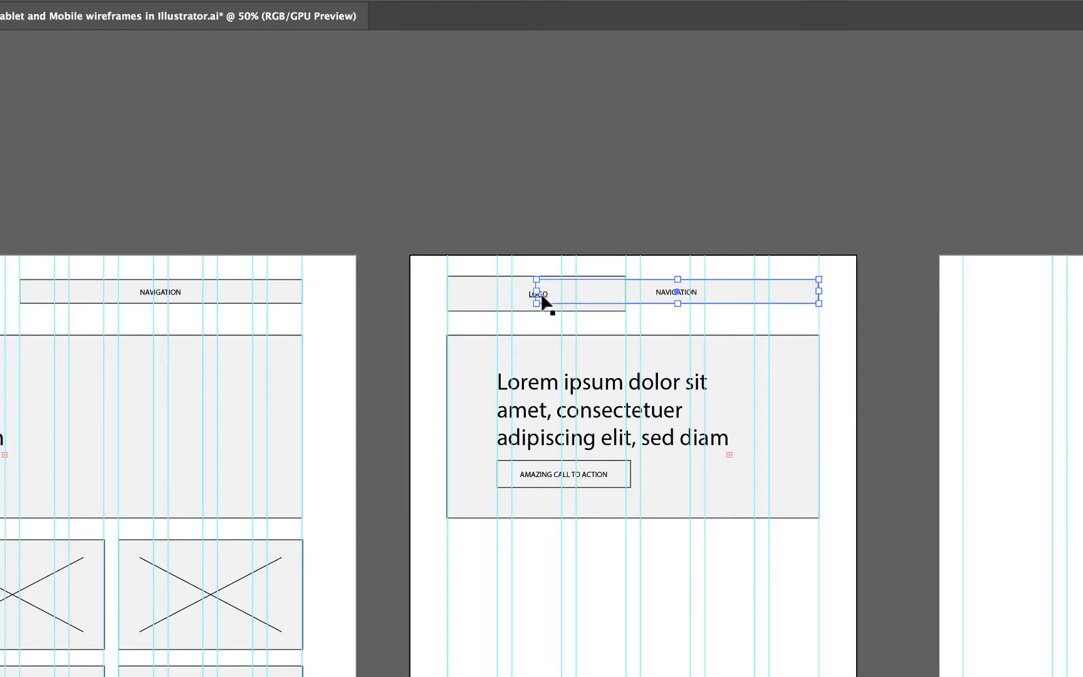
drag(539, 292, 642, 293)
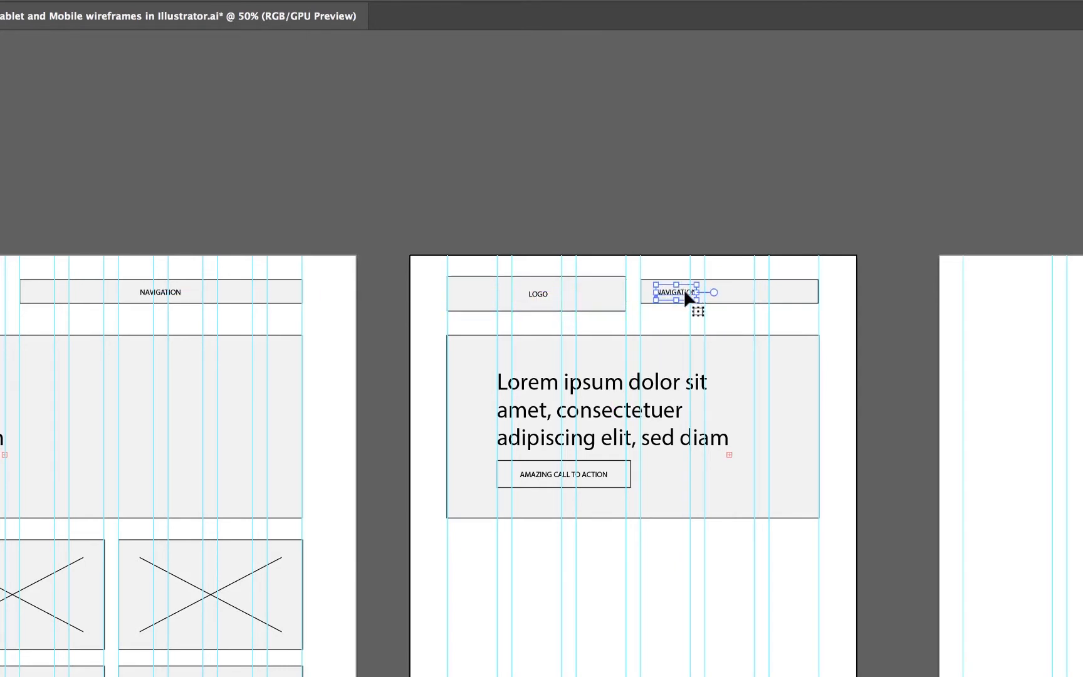
drag(685, 292, 728, 292)
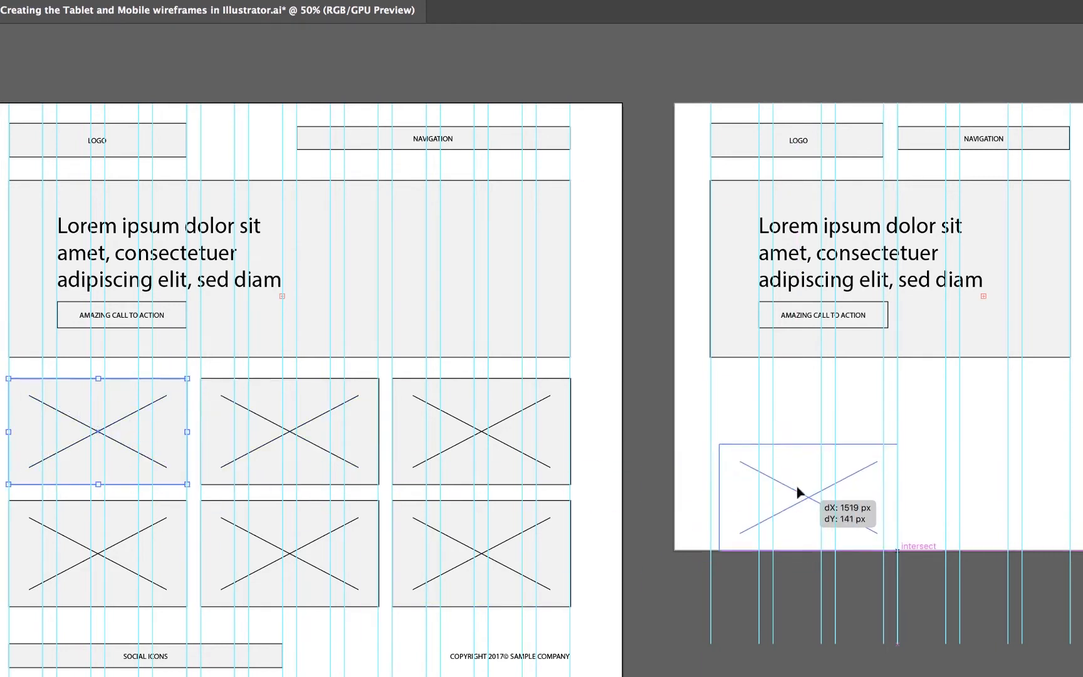
Copy an image placeholder to the tablet artboard, widen it to the column guides, and duplicate the row below
drag(797, 491, 780, 438)
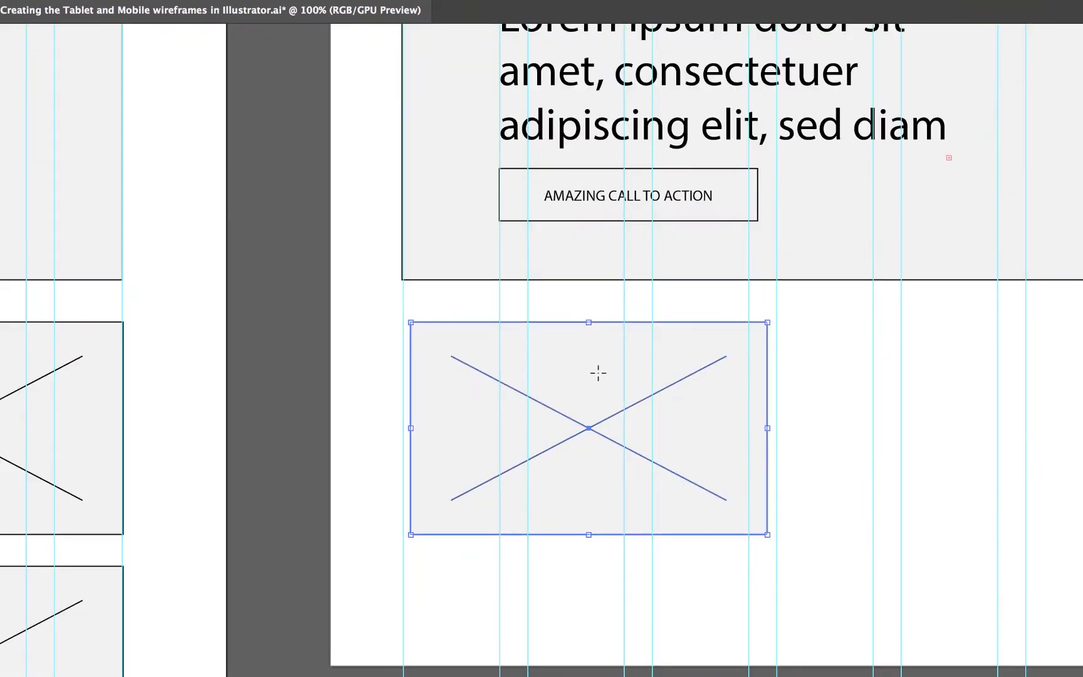
scroll(down, 3)
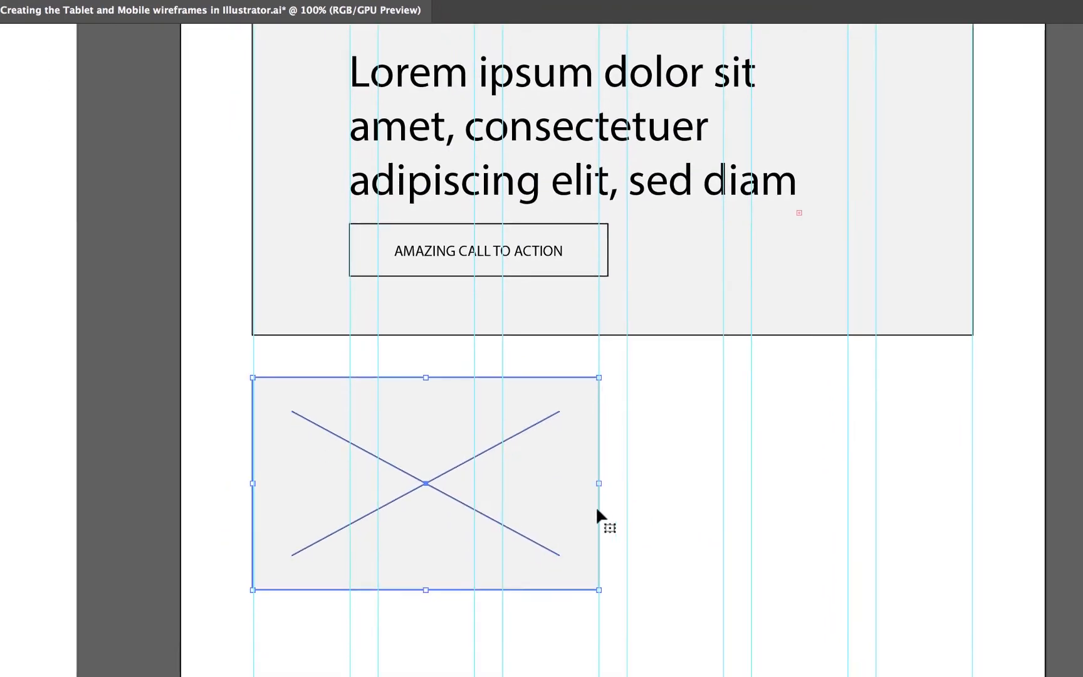
drag(427, 483, 799, 483)
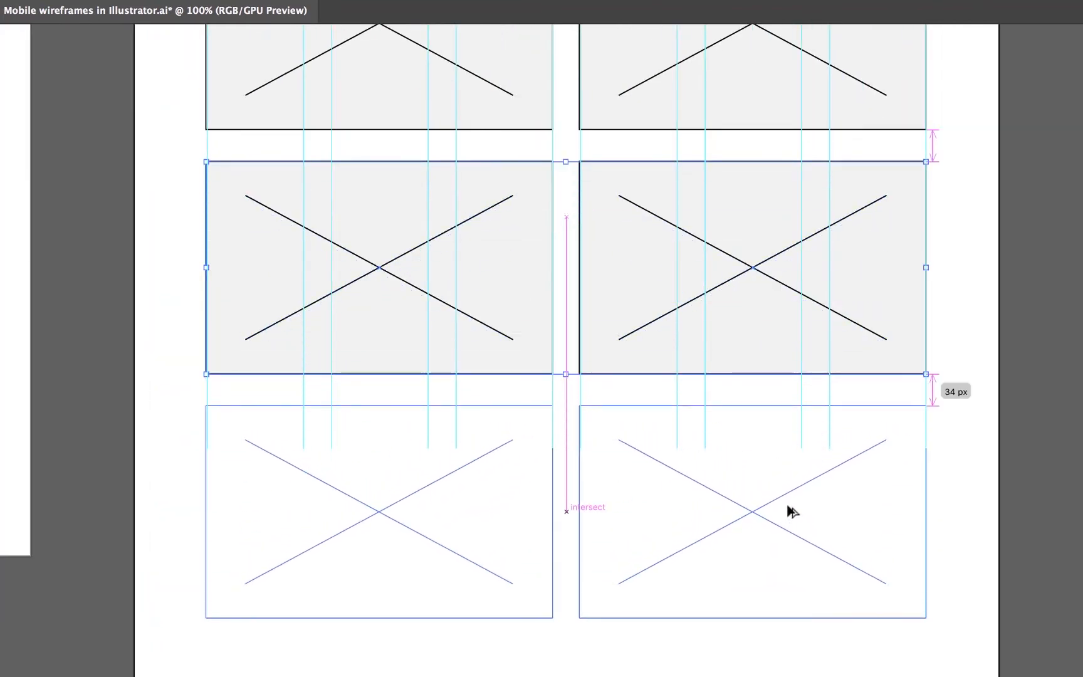
drag(793, 511, 810, 299)
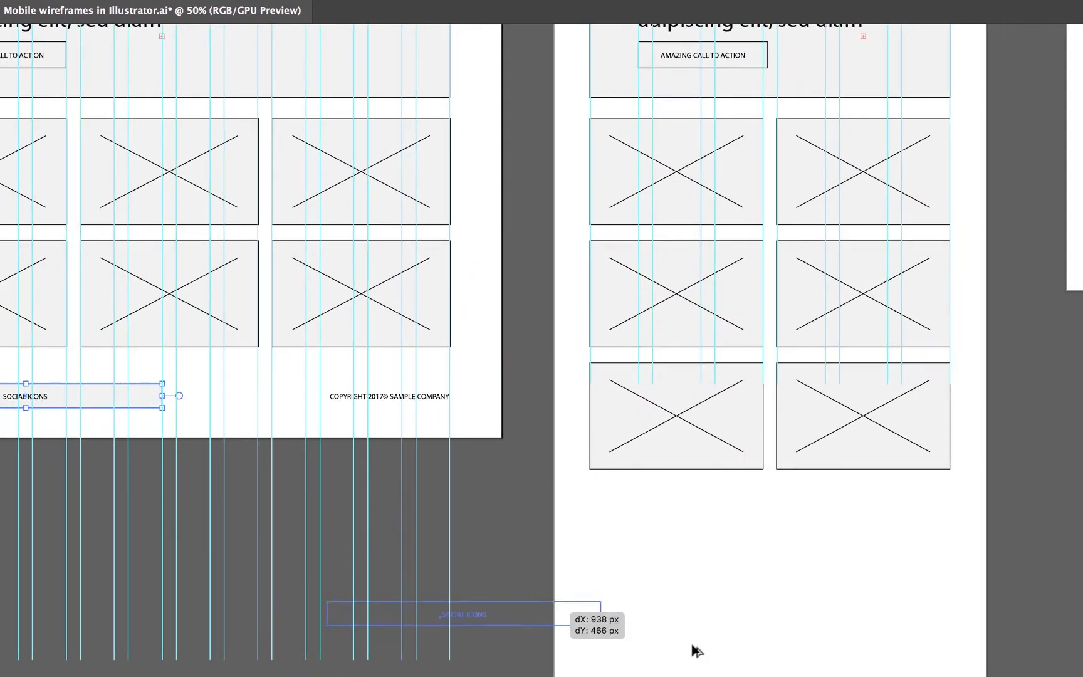
Copy the SOCIAL ICONS bar and copyright line onto the tablet footer and narrow the bar to fit
drag(461, 613, 729, 505)
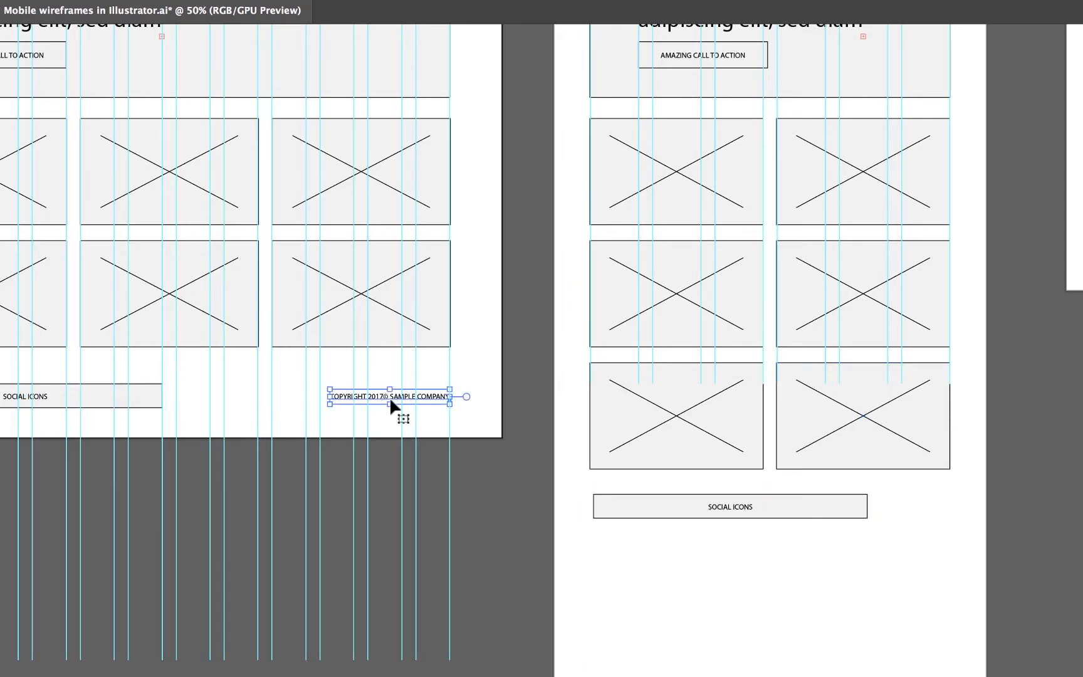
drag(391, 396, 828, 545)
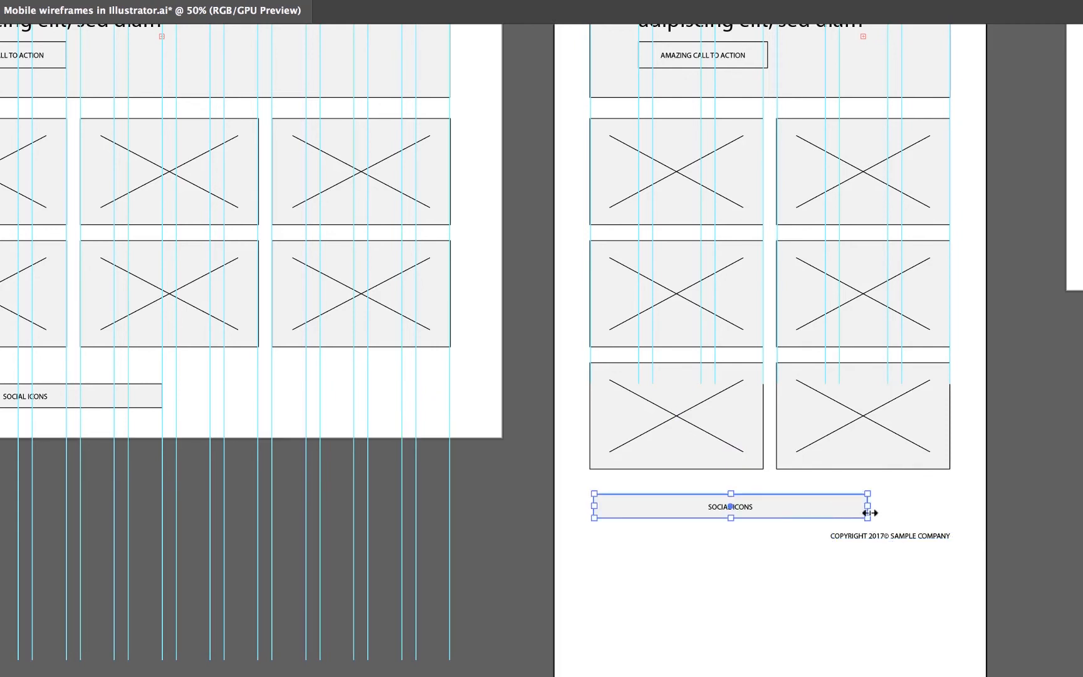
drag(869, 514, 822, 511)
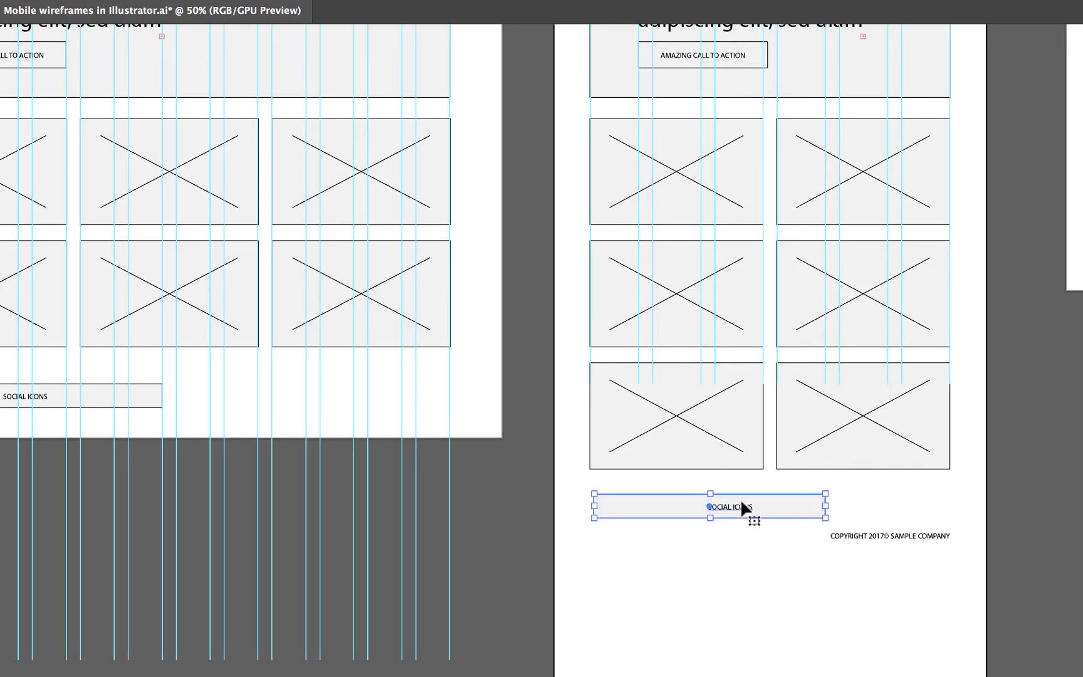
drag(742, 507, 726, 506)
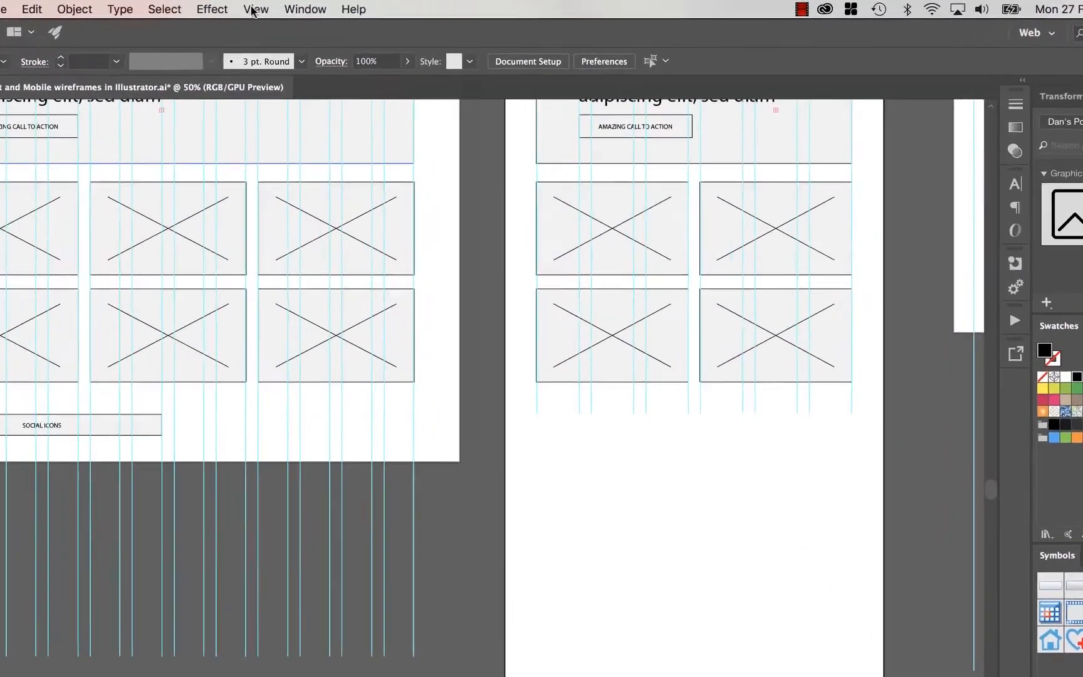
Unlock the guides via View > Guides so the tablet column guides become editable
click(254, 9)
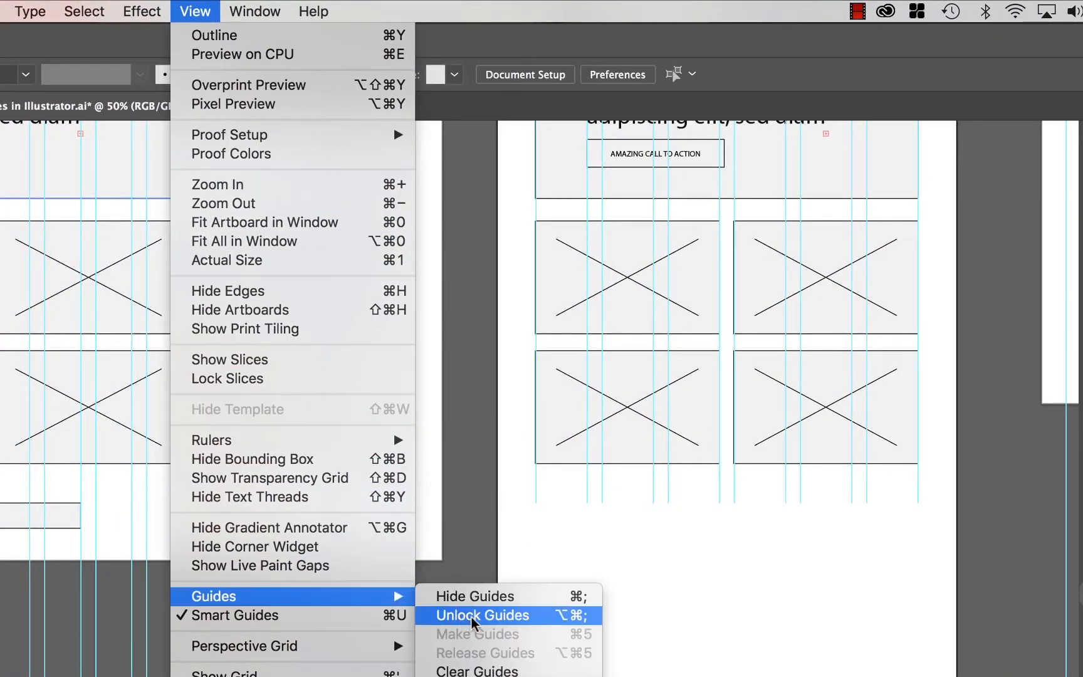
click(482, 616)
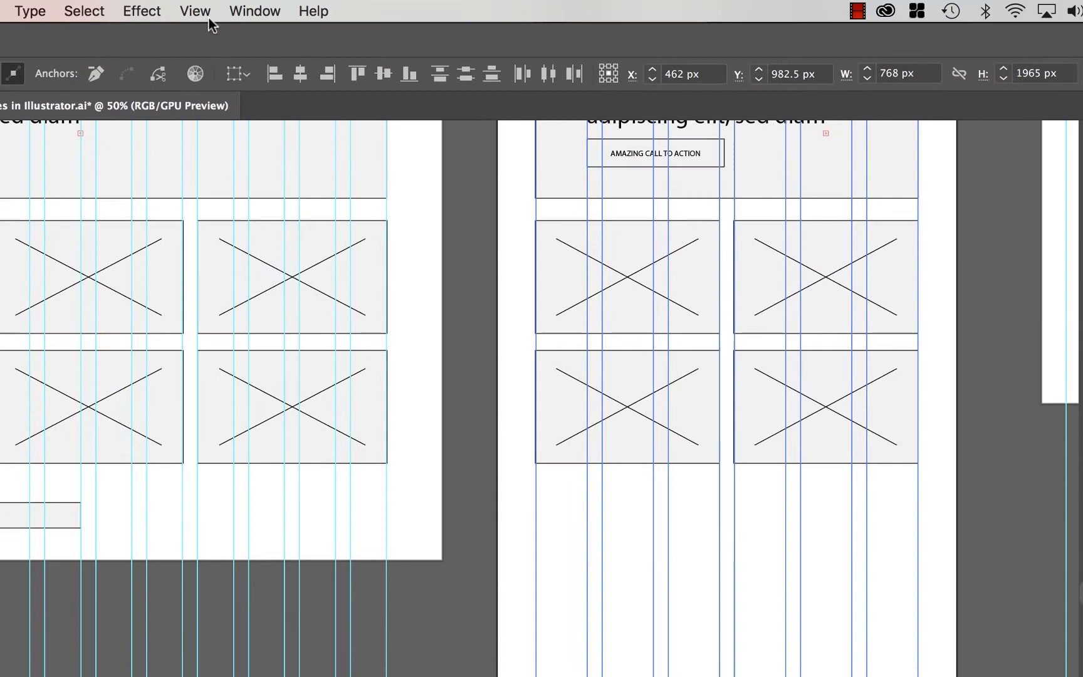
click(194, 10)
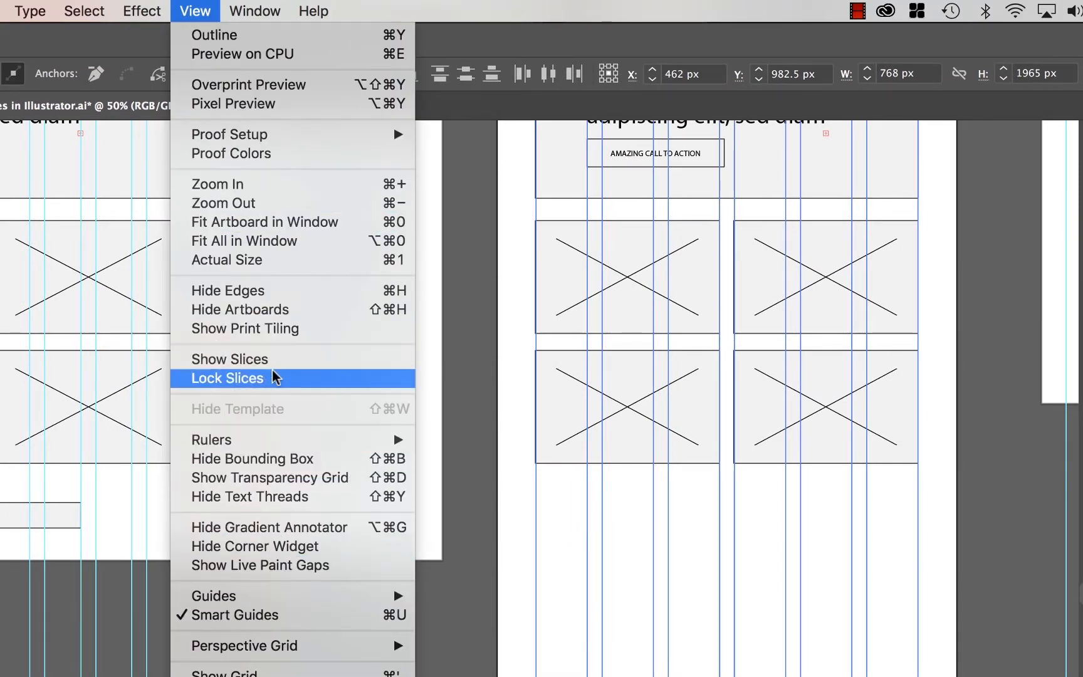
mouse_move(214, 595)
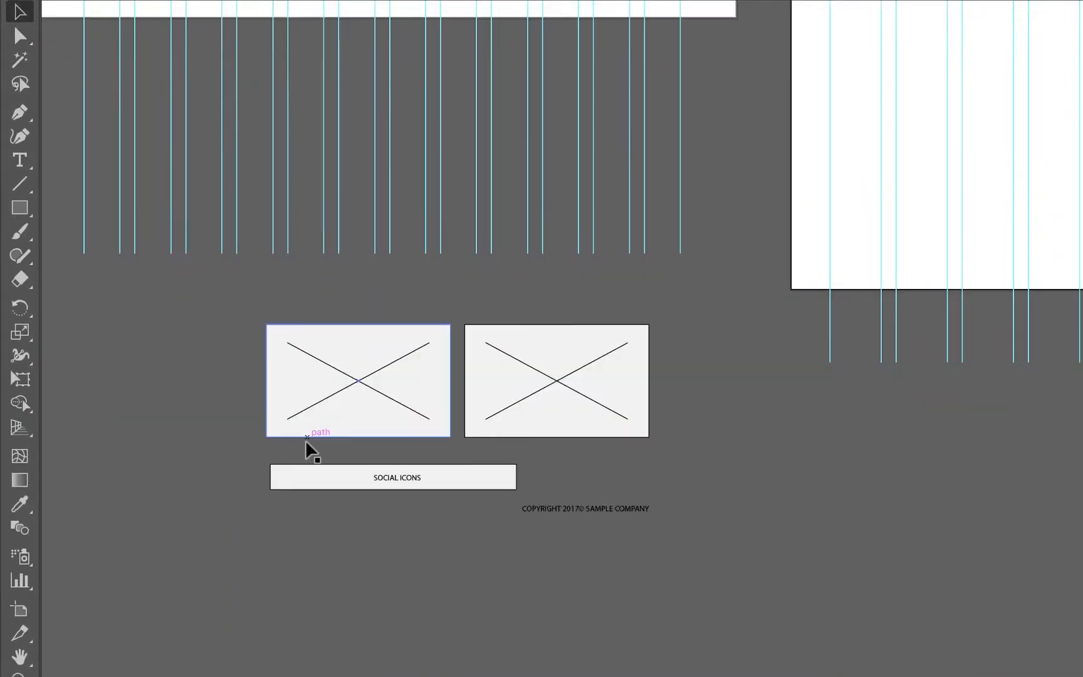
mouse_move(369, 401)
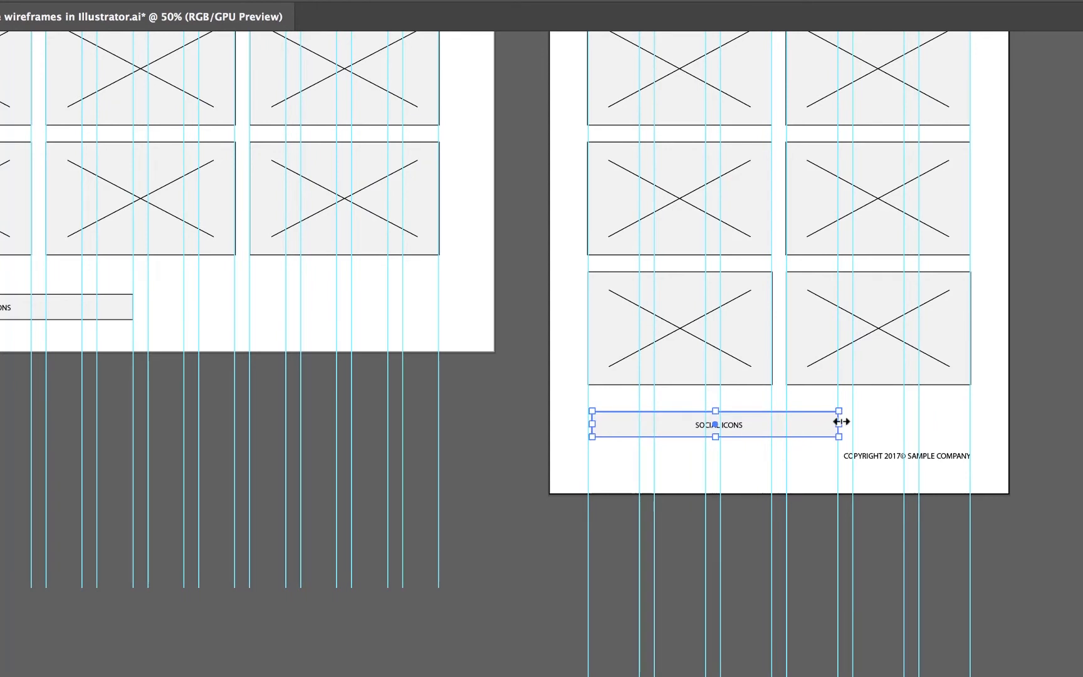
Narrow the tablet SOCIAL ICONS bar to the column grid
drag(843, 422, 767, 424)
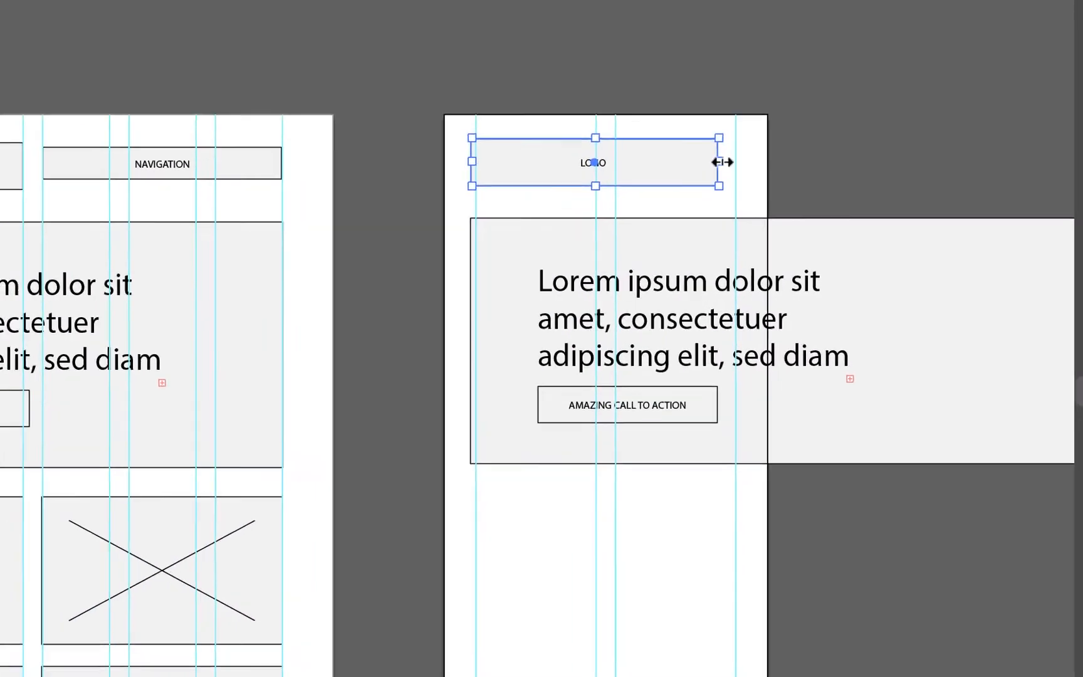
Narrow the LOGO box to fit the mobile artboard
drag(595, 162, 431, 137)
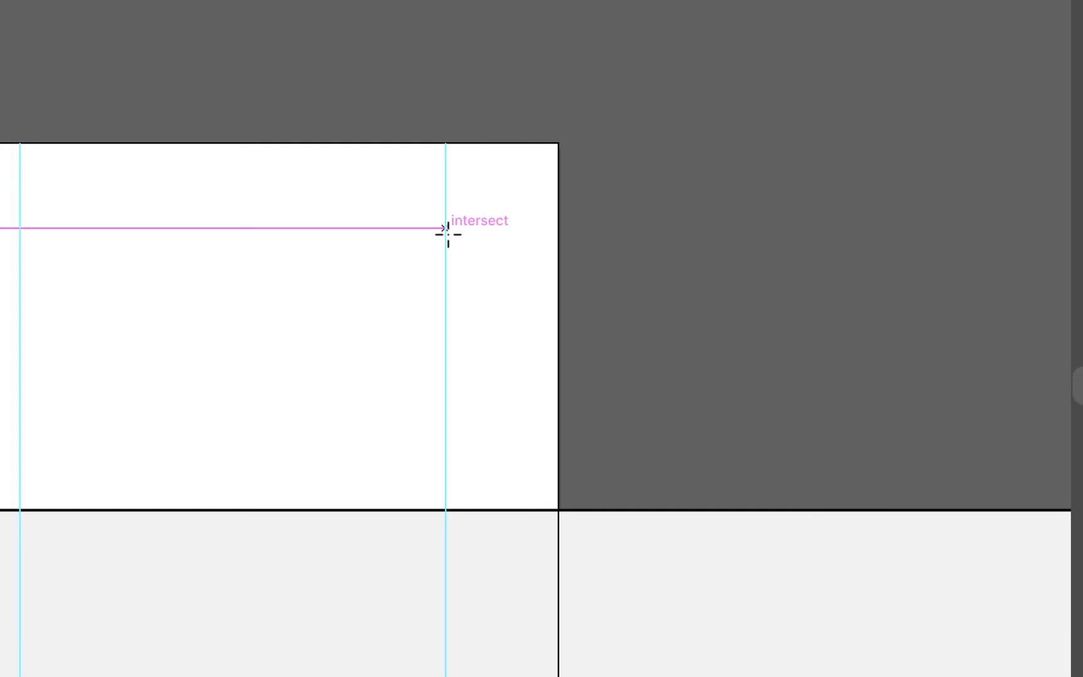
Draw a 48 px horizontal hamburger menu line beside the LOGO box and select it
drag(445, 228, 335, 232)
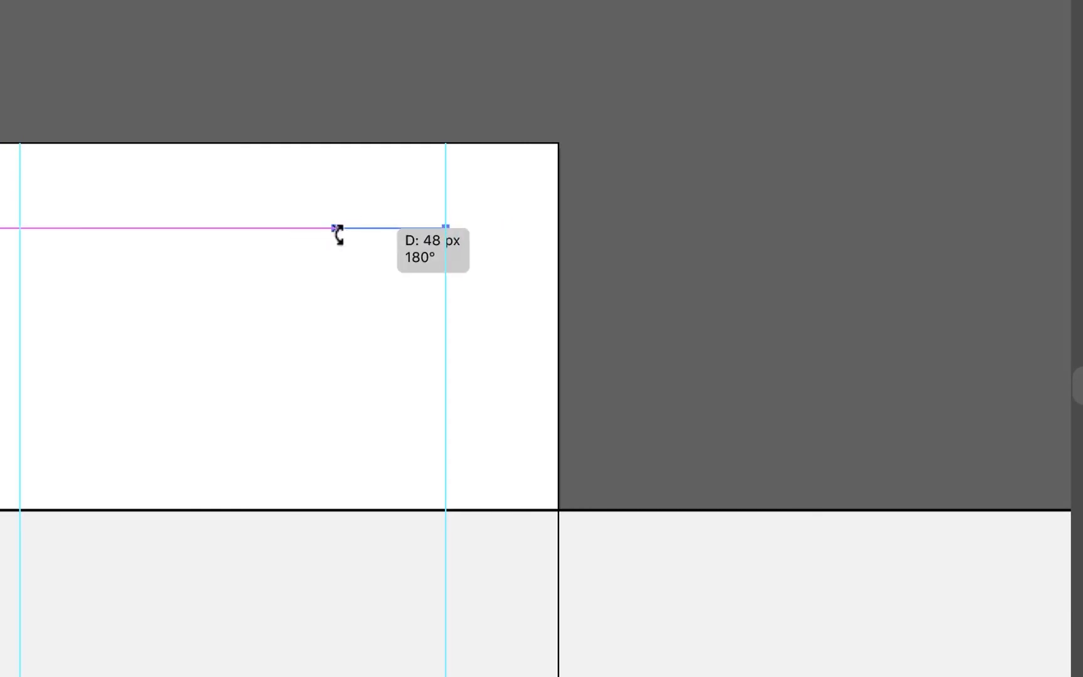
drag(334, 228, 335, 268)
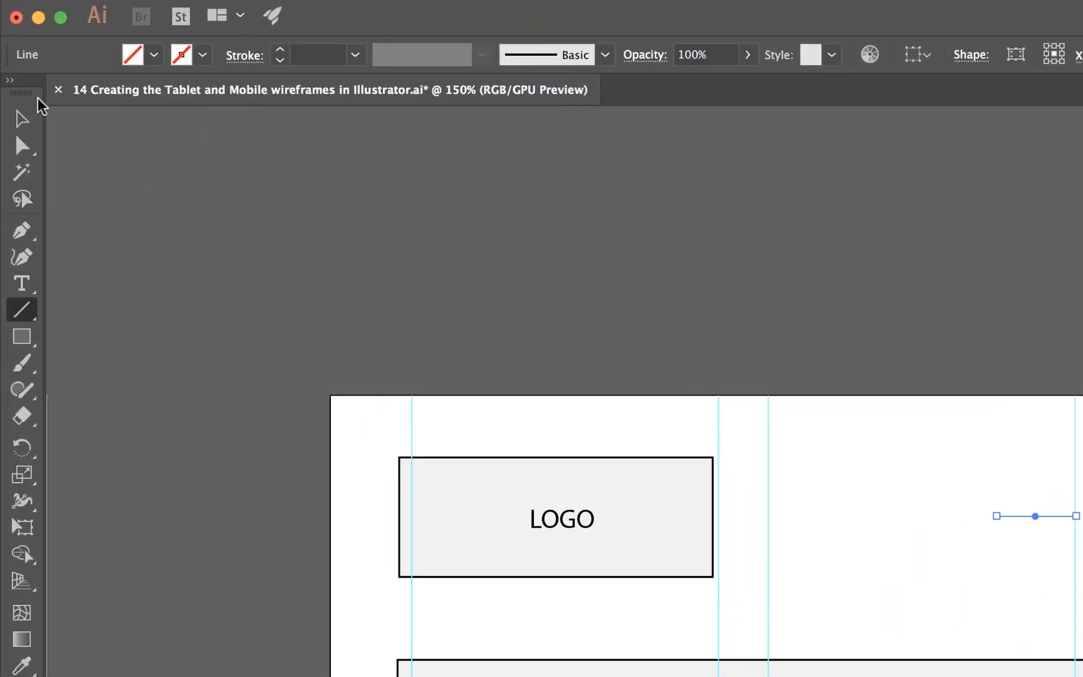
click(21, 118)
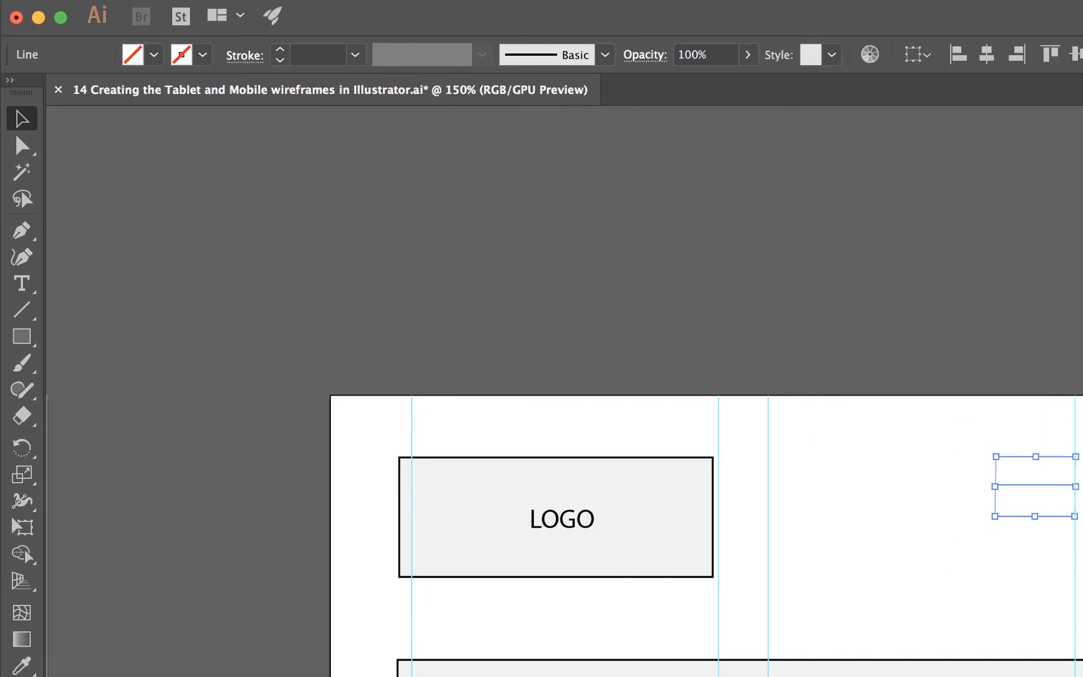
click(153, 55)
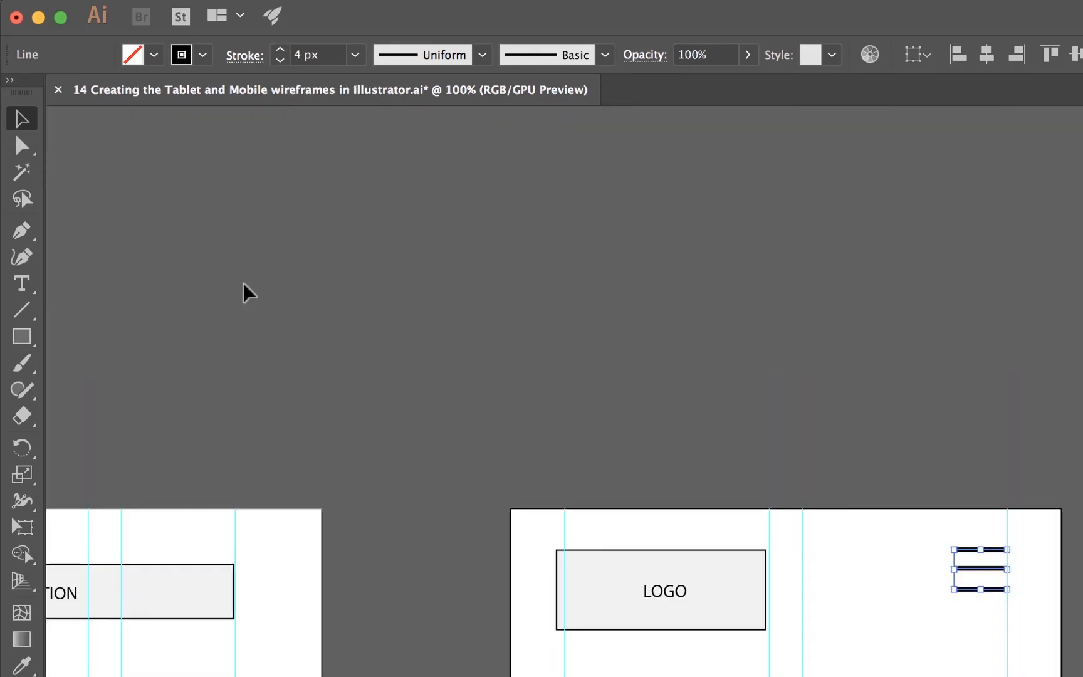
mouse_move(279, 59)
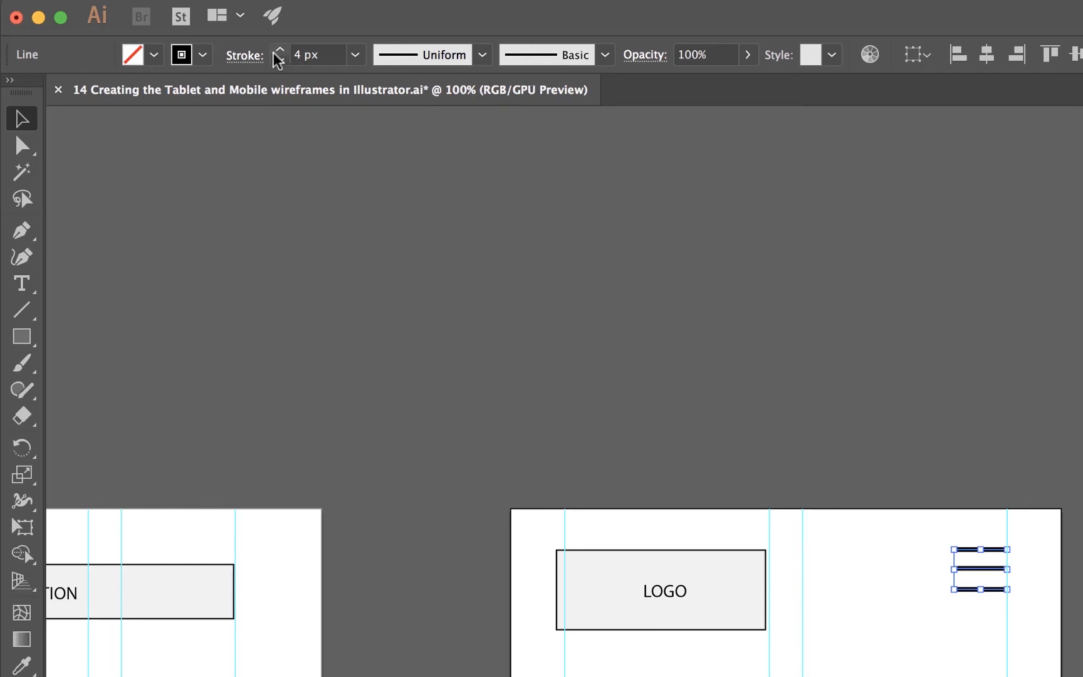
Thicken the menu lines' stroke and distribute the three lines evenly with Vertical Distribute Center
click(279, 50)
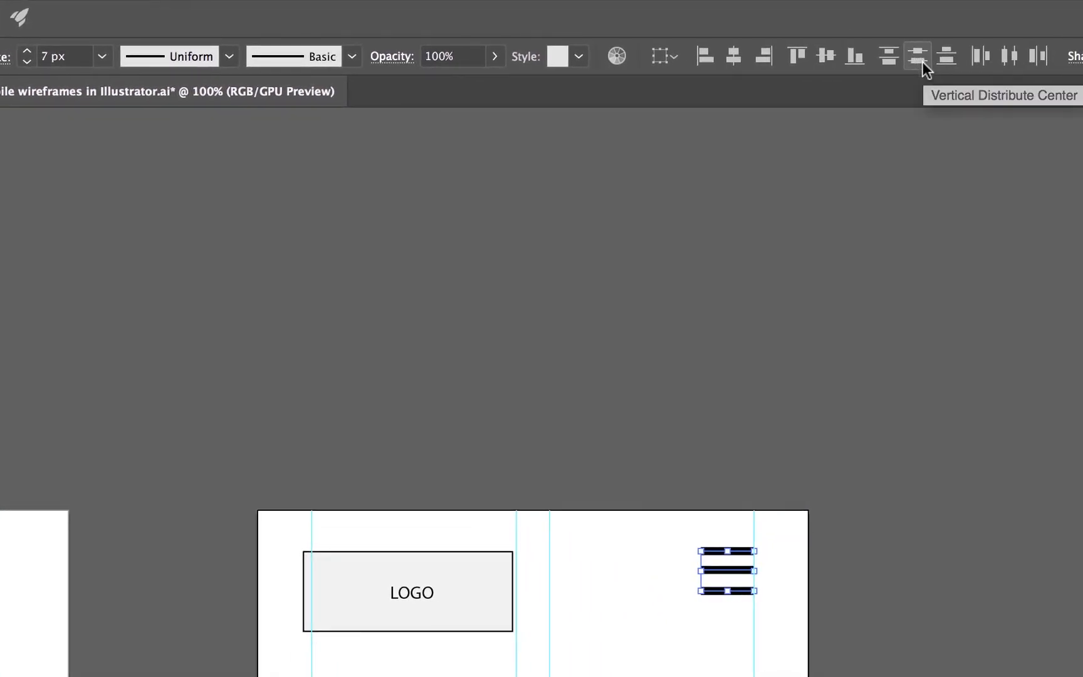
click(916, 56)
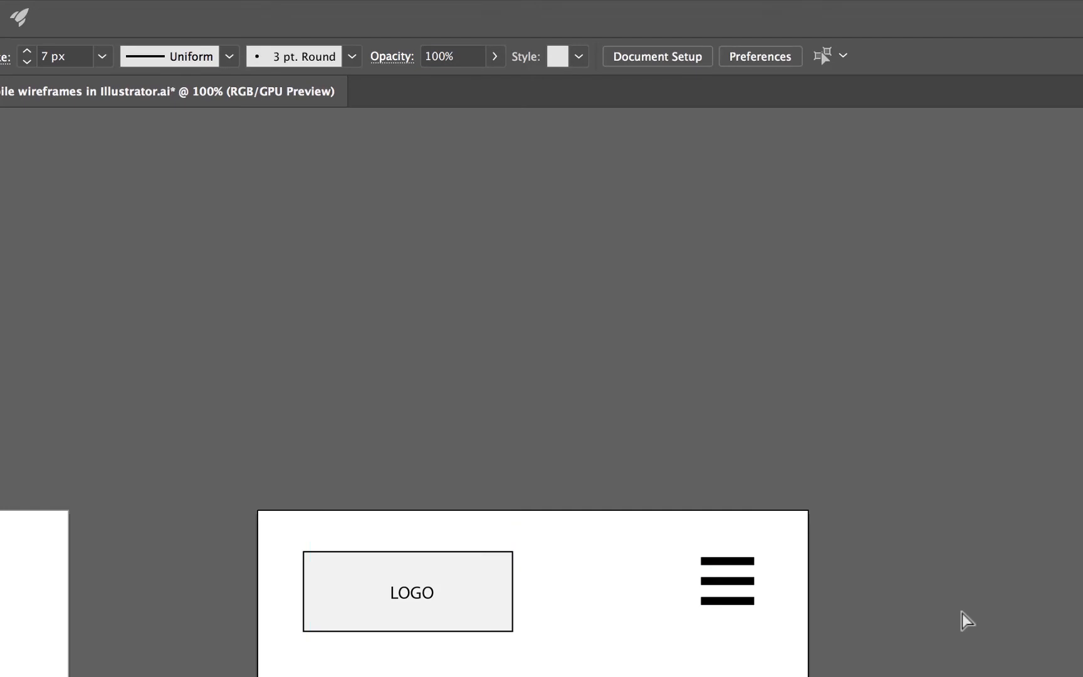
mouse_move(960, 608)
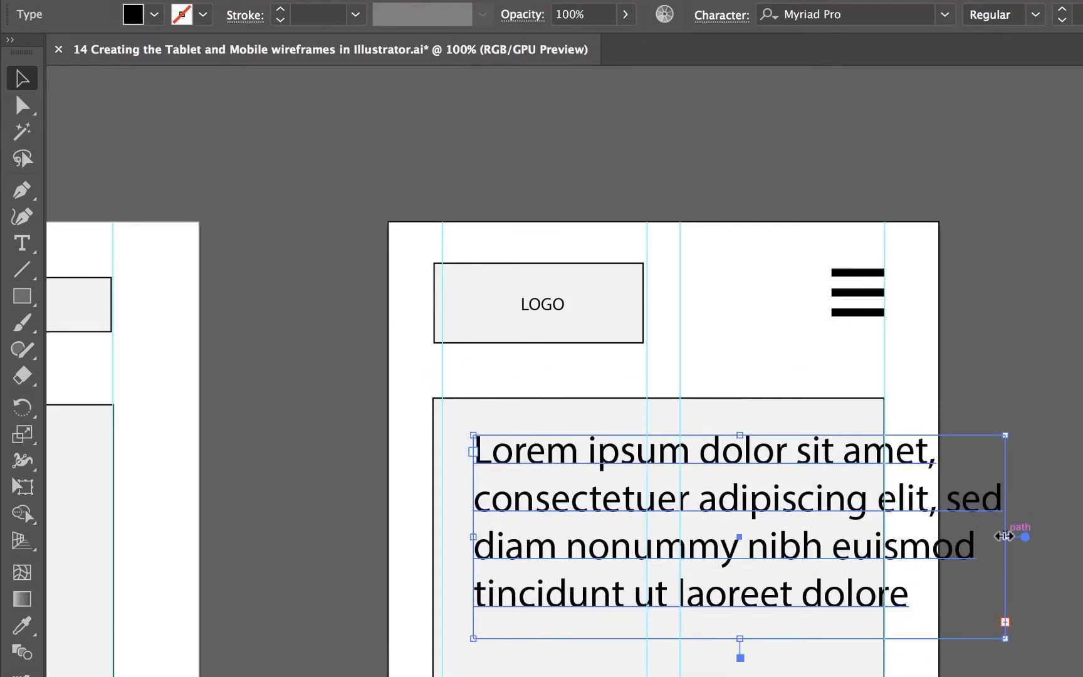
Narrow the Lorem ipsum heading frame so the centred text fits inside the mobile hero box
drag(1004, 537, 855, 536)
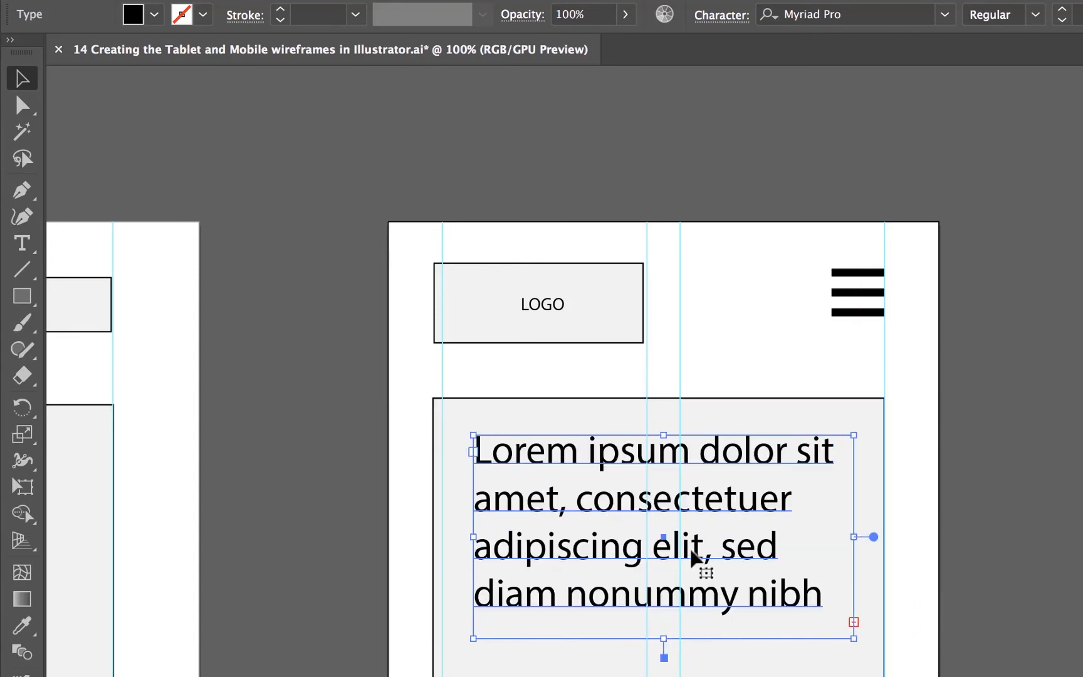
double_click(627, 594)
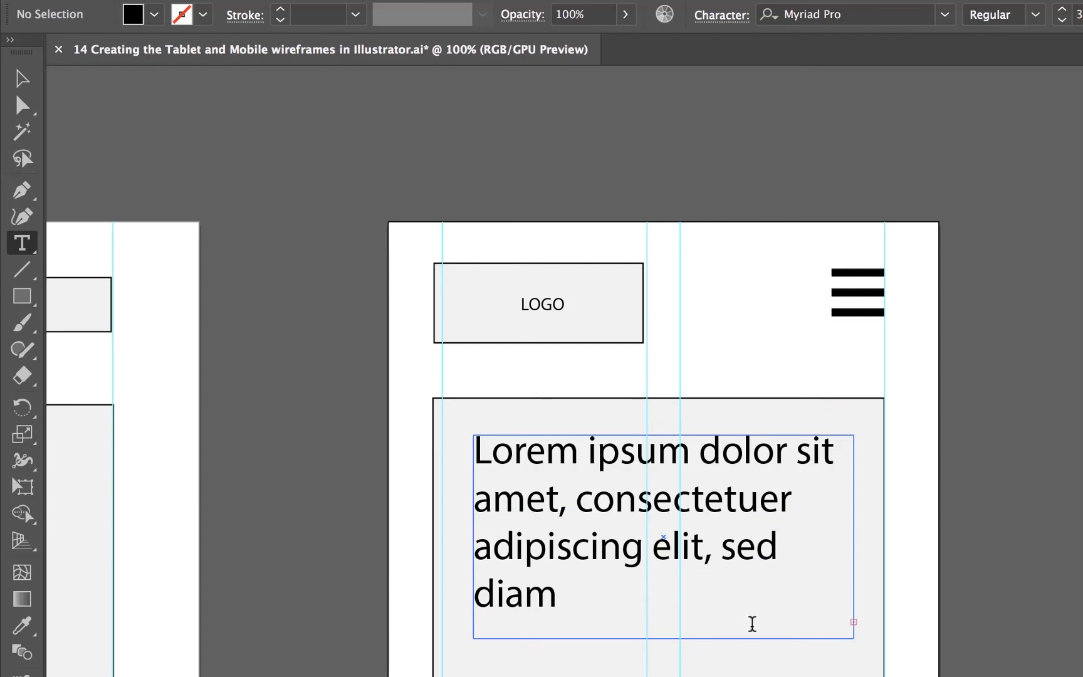
click(21, 77)
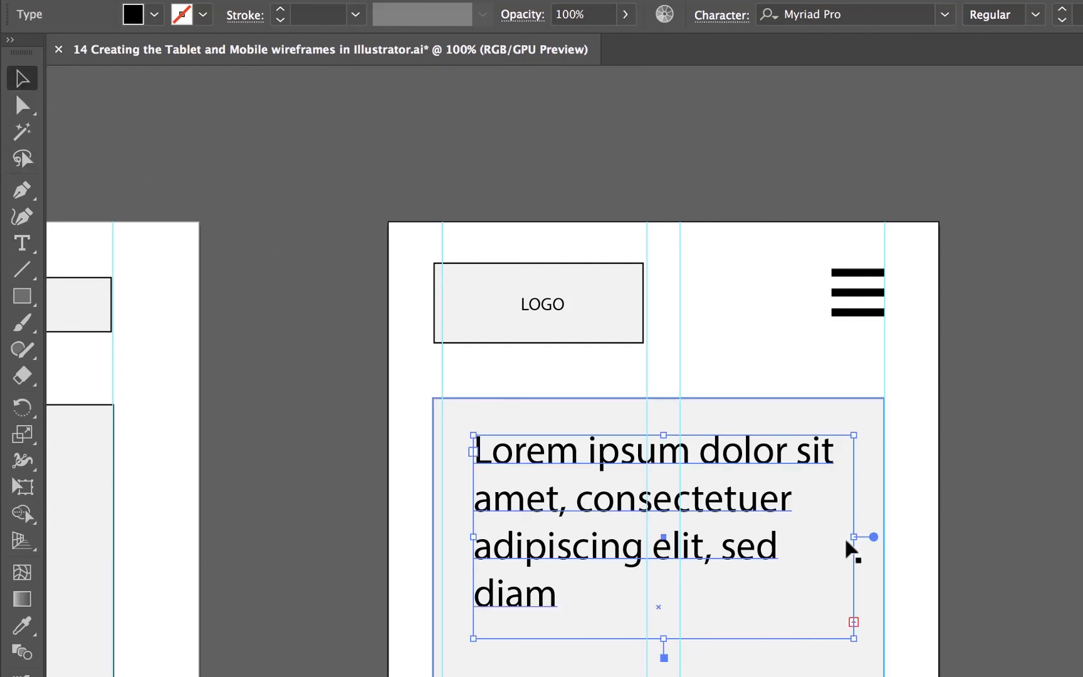
drag(872, 537, 850, 537)
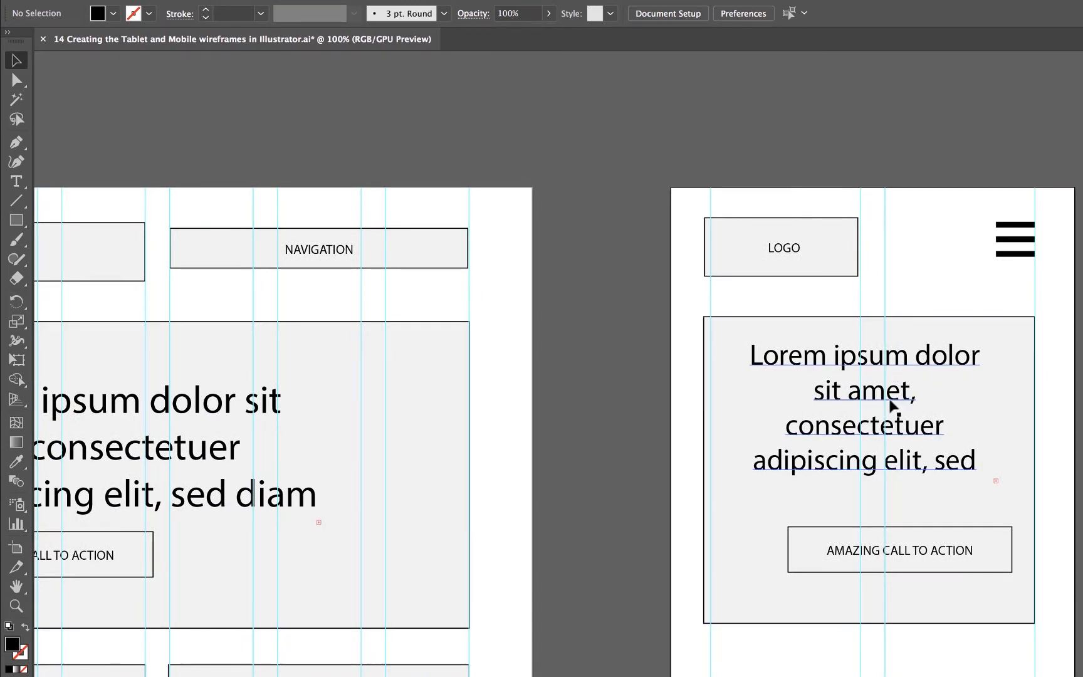
Centre the AMAZING CALL TO ACTION label within its button
click(898, 550)
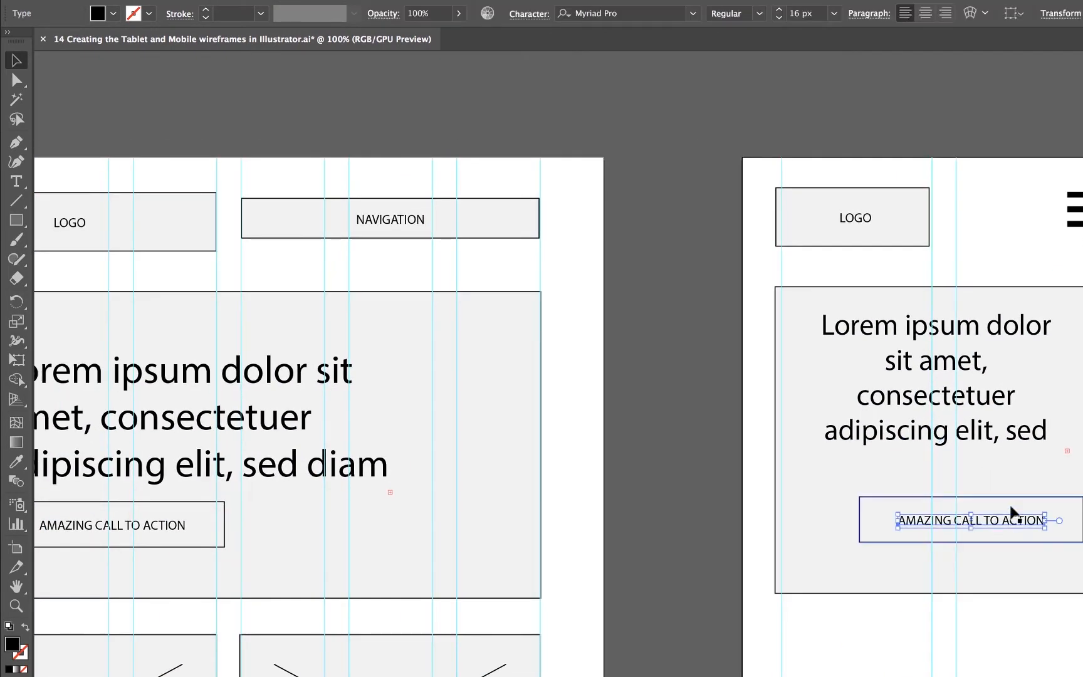
drag(970, 520, 940, 518)
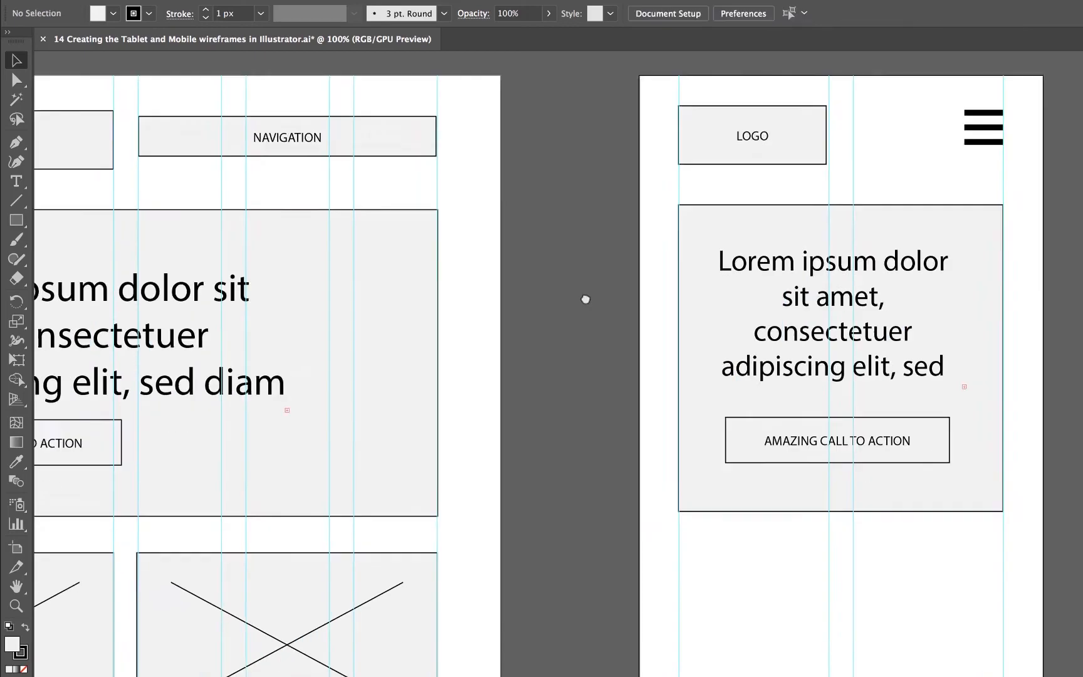
Copy an image placeholder from the tablet layout to just below the mobile hero section
key(cmd+space)
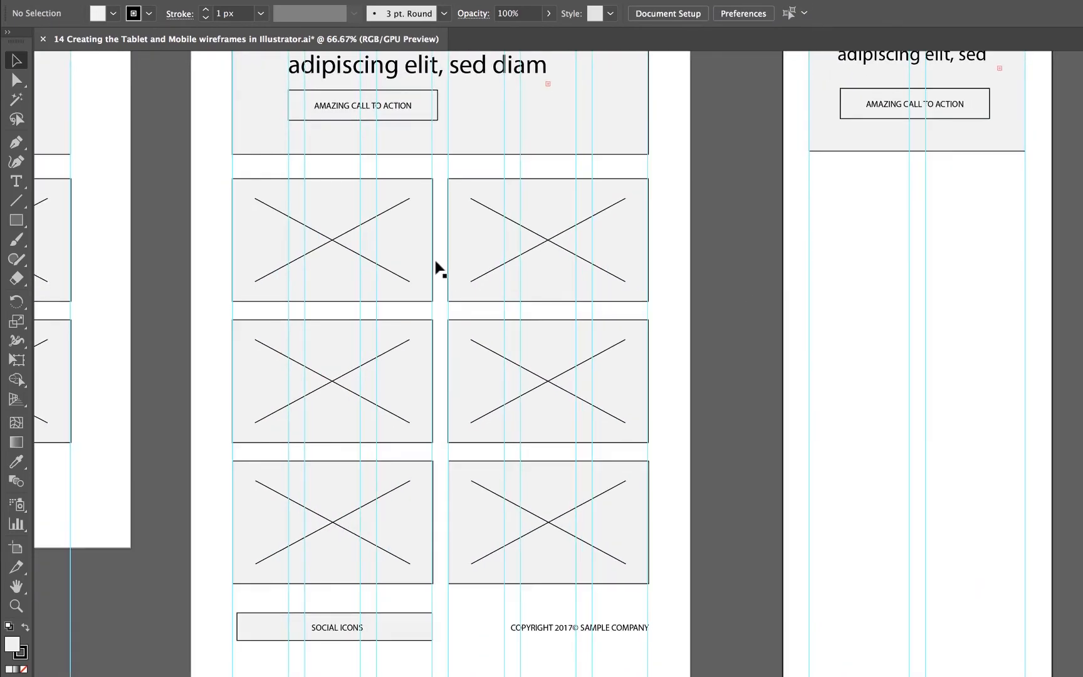
click(332, 240)
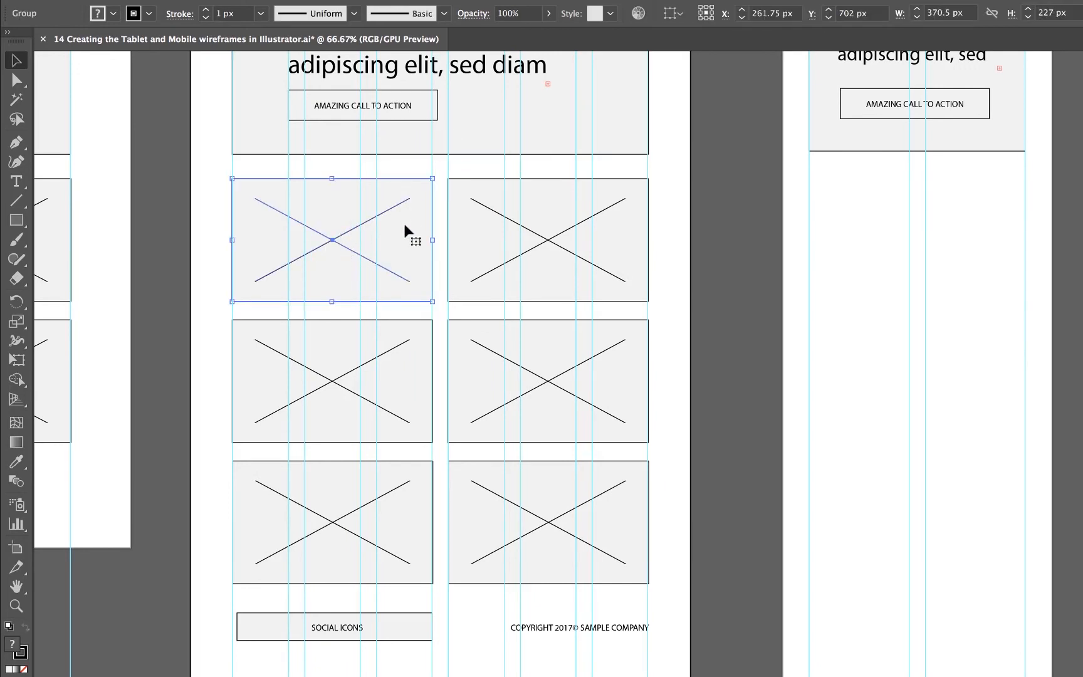
drag(332, 239, 575, 401)
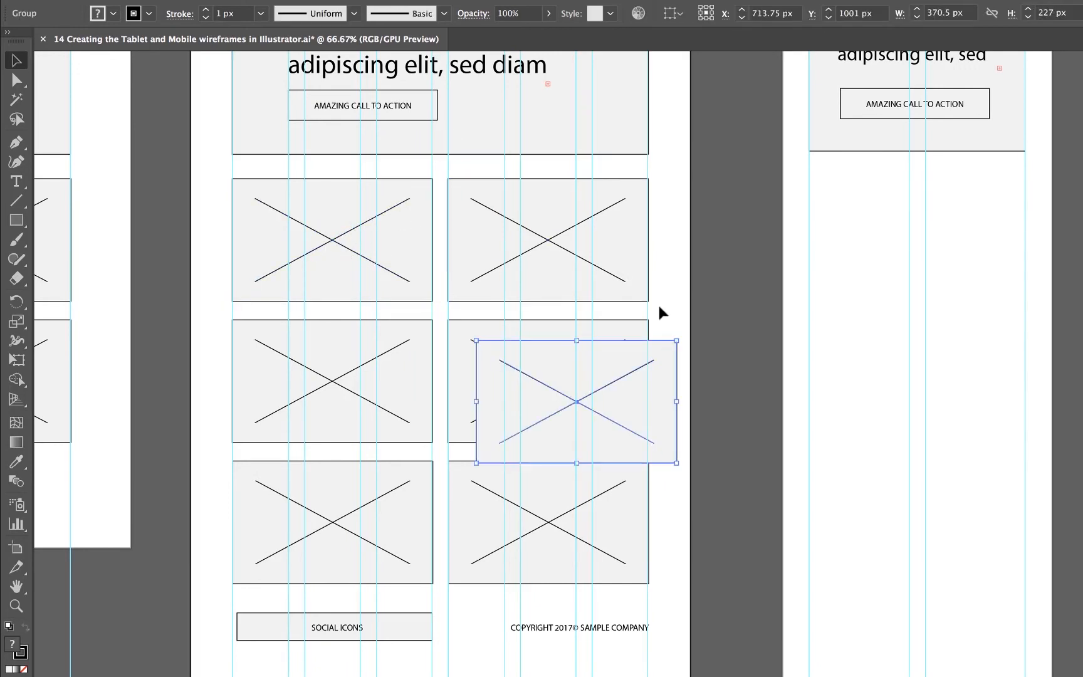
drag(576, 401, 906, 230)
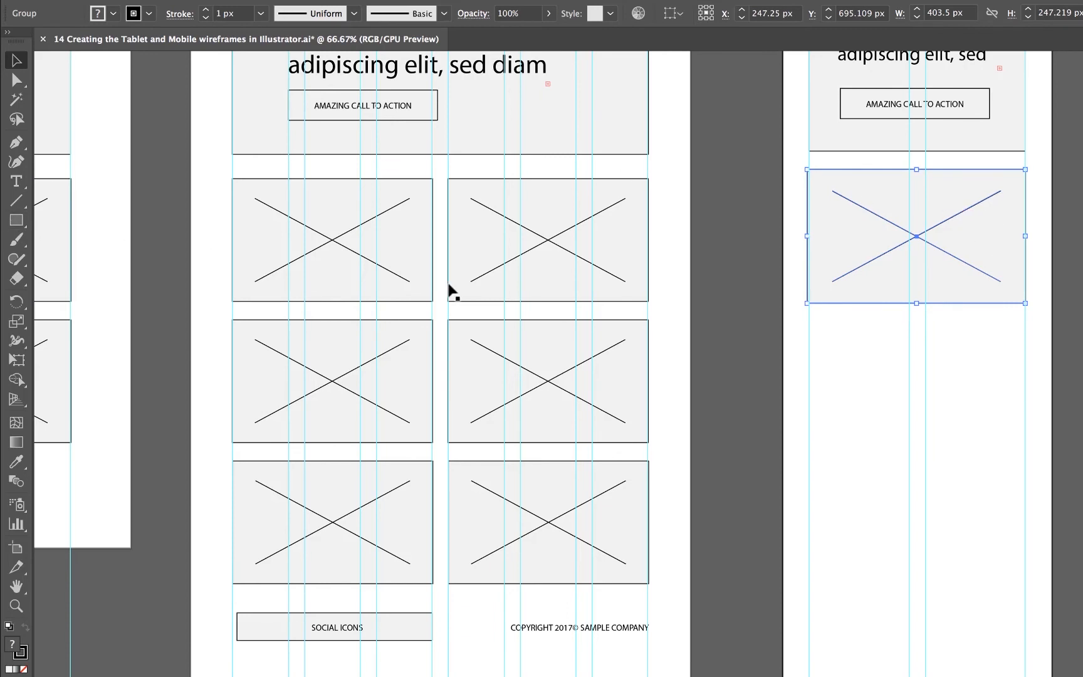
click(947, 310)
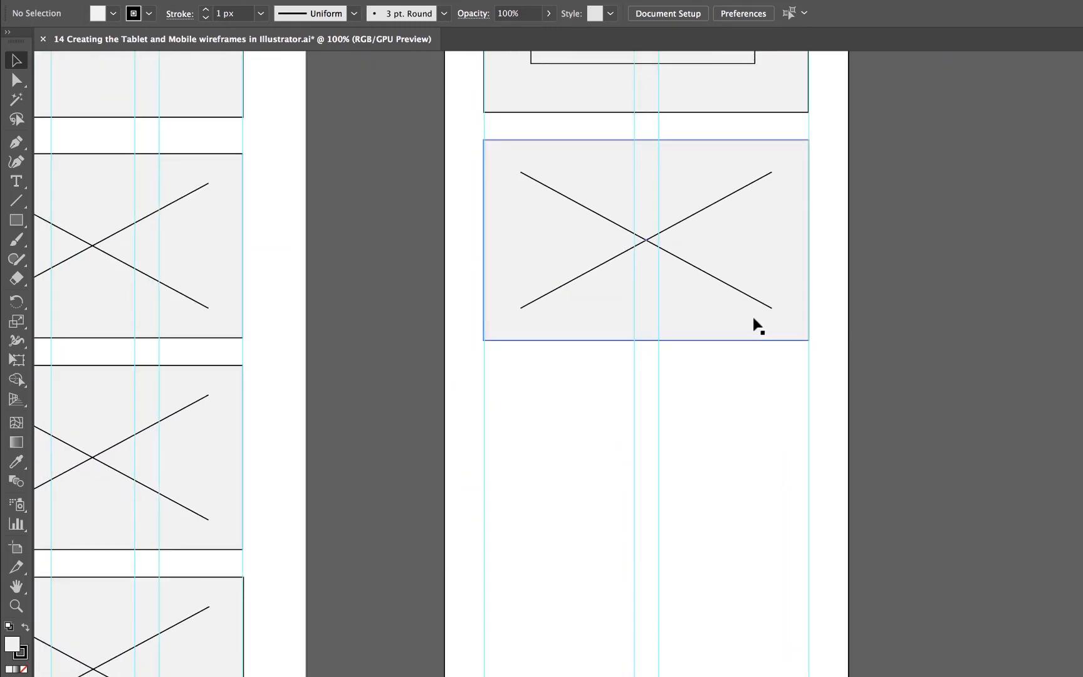
Fit the placeholder to the mobile column width and duplicate it downward into a stacked column
click(646, 238)
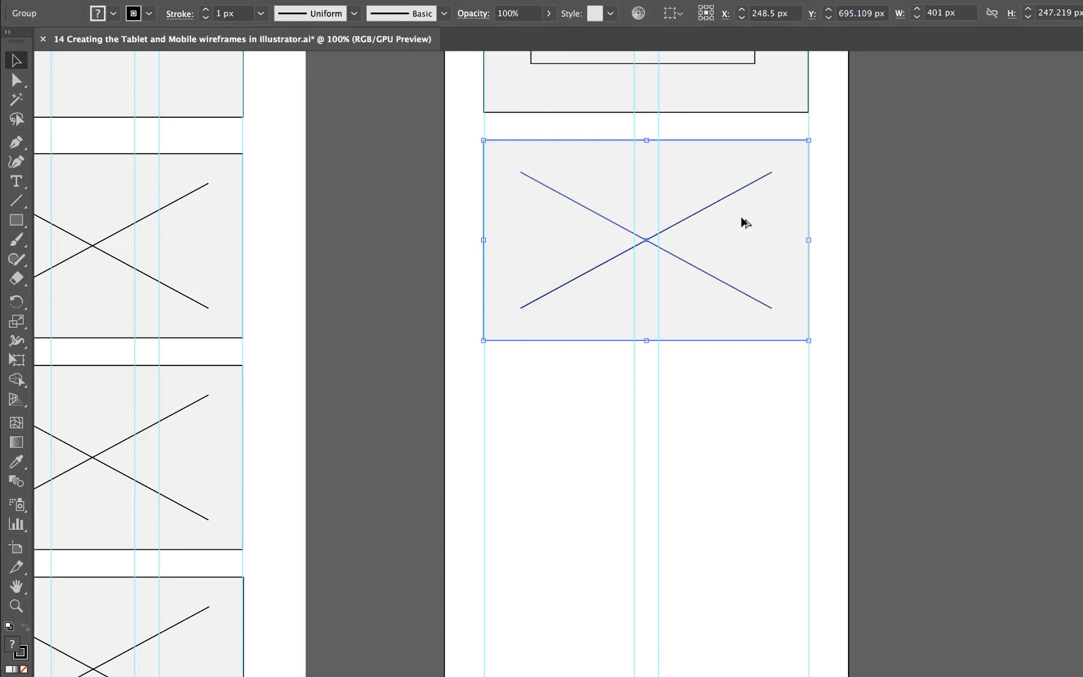
drag(647, 239, 647, 468)
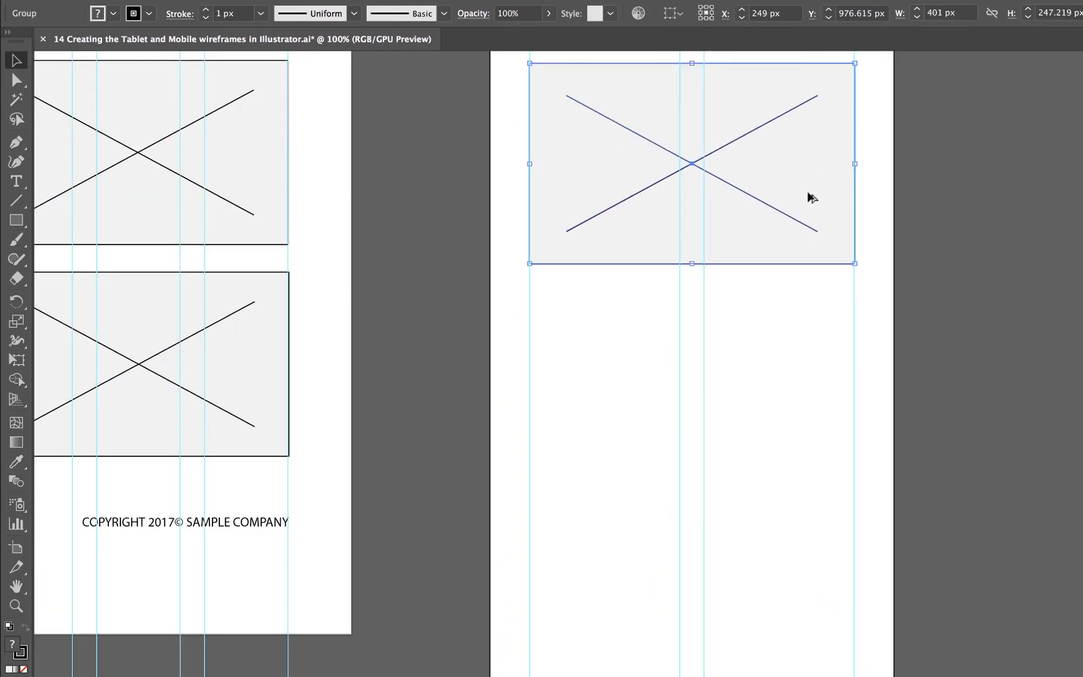
drag(691, 165, 690, 390)
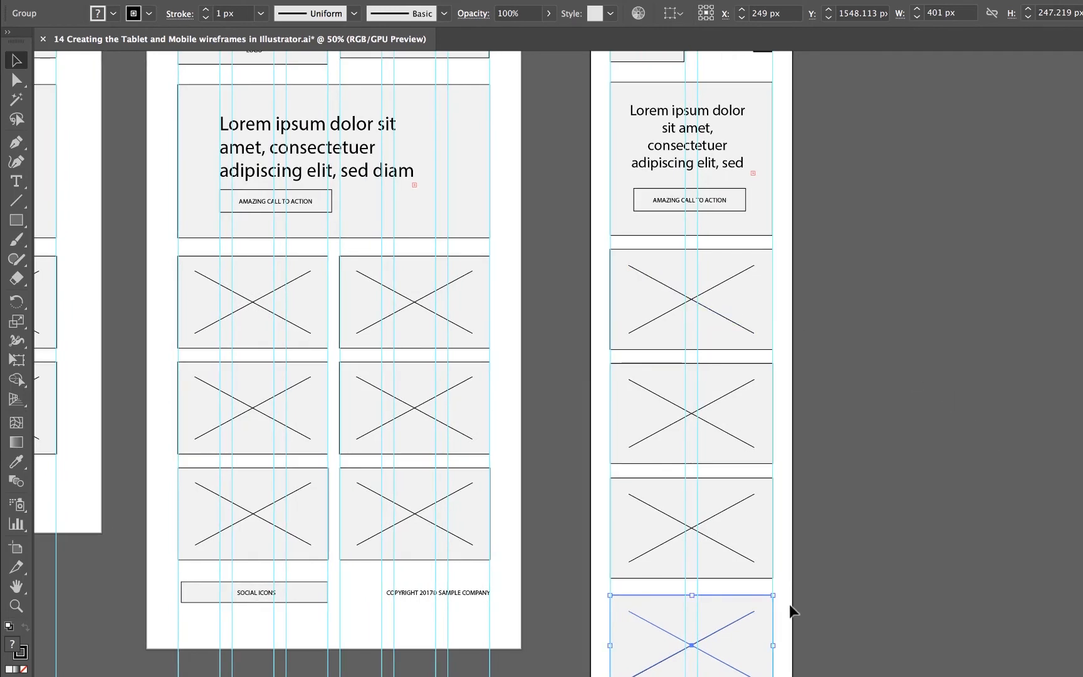
scroll(down, 3)
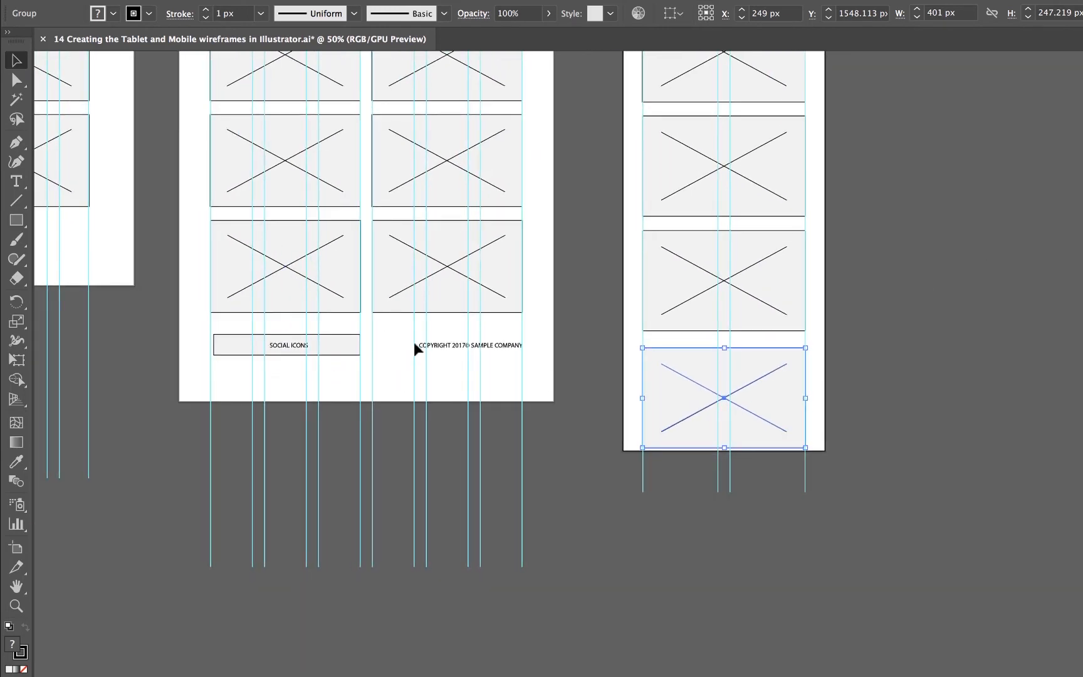
mouse_move(462, 353)
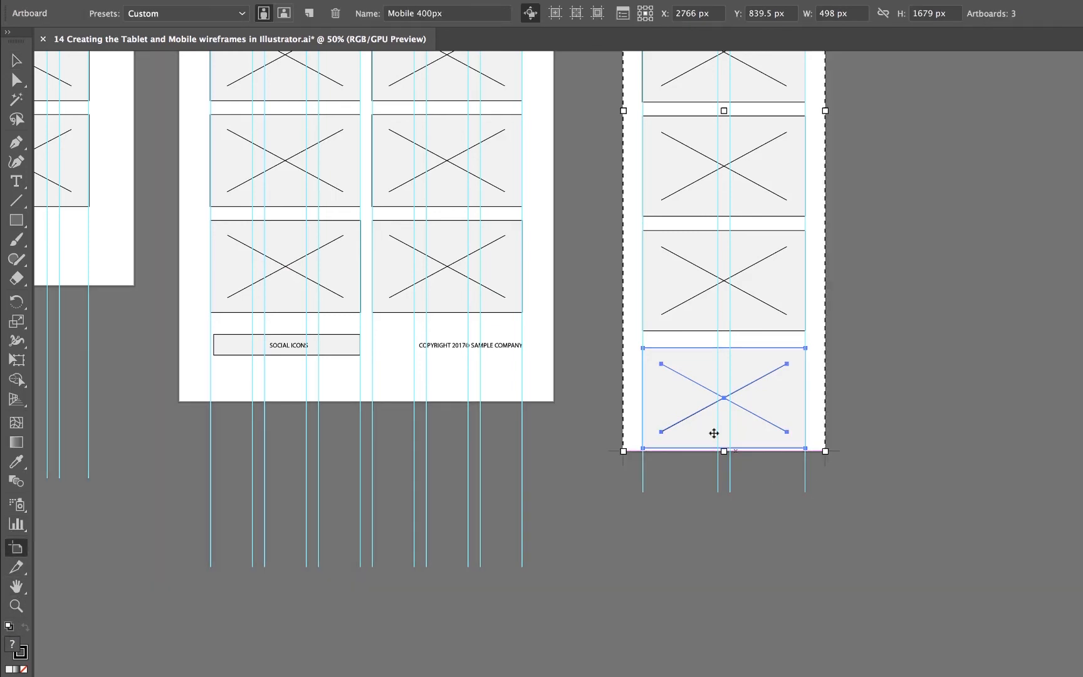
Lengthen the mobile artboard downward and draw a footer box below the last placeholder
drag(722, 450, 722, 590)
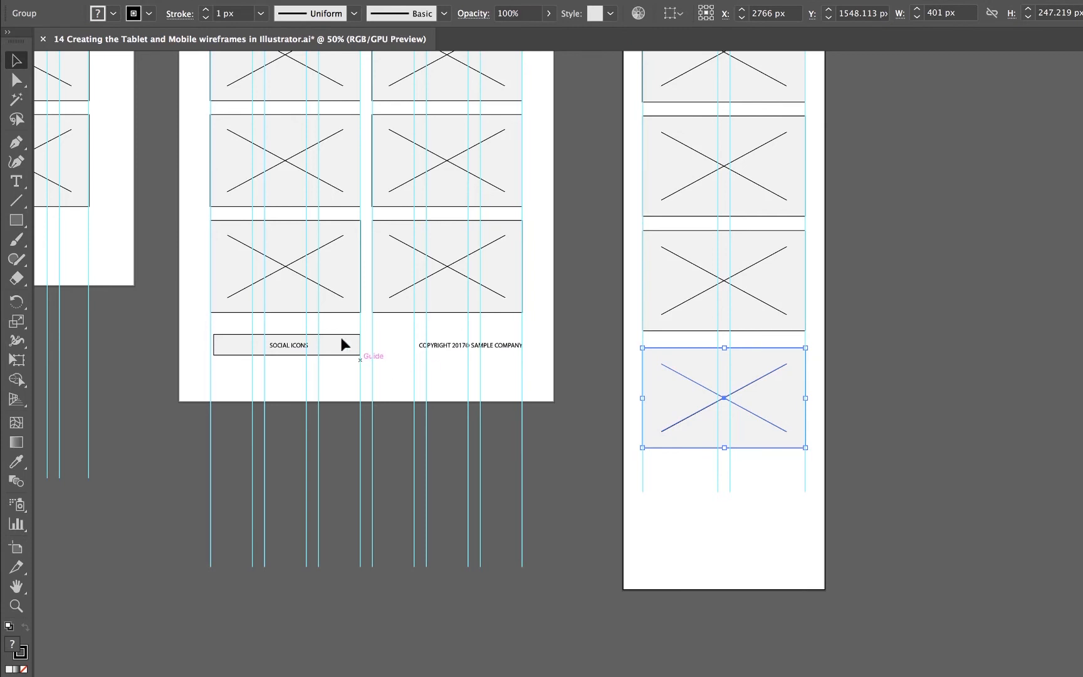
drag(631, 472, 776, 492)
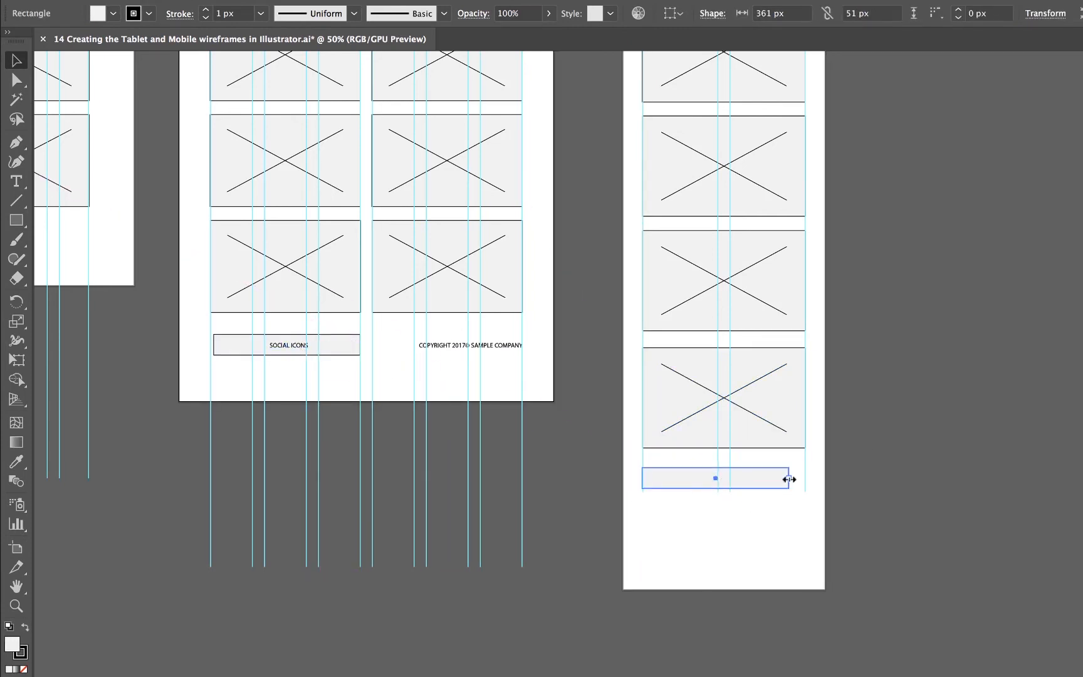
Copy the SOCIAL ICONS label and copyright line from the tablet layout into the mobile footer
click(289, 344)
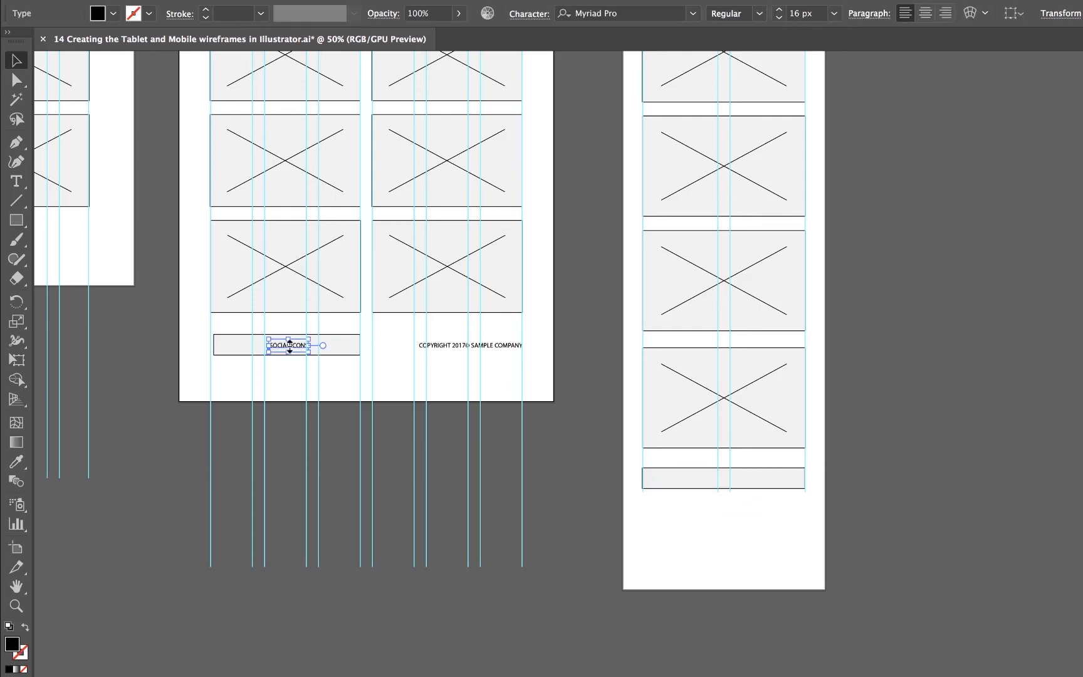
drag(288, 345, 722, 478)
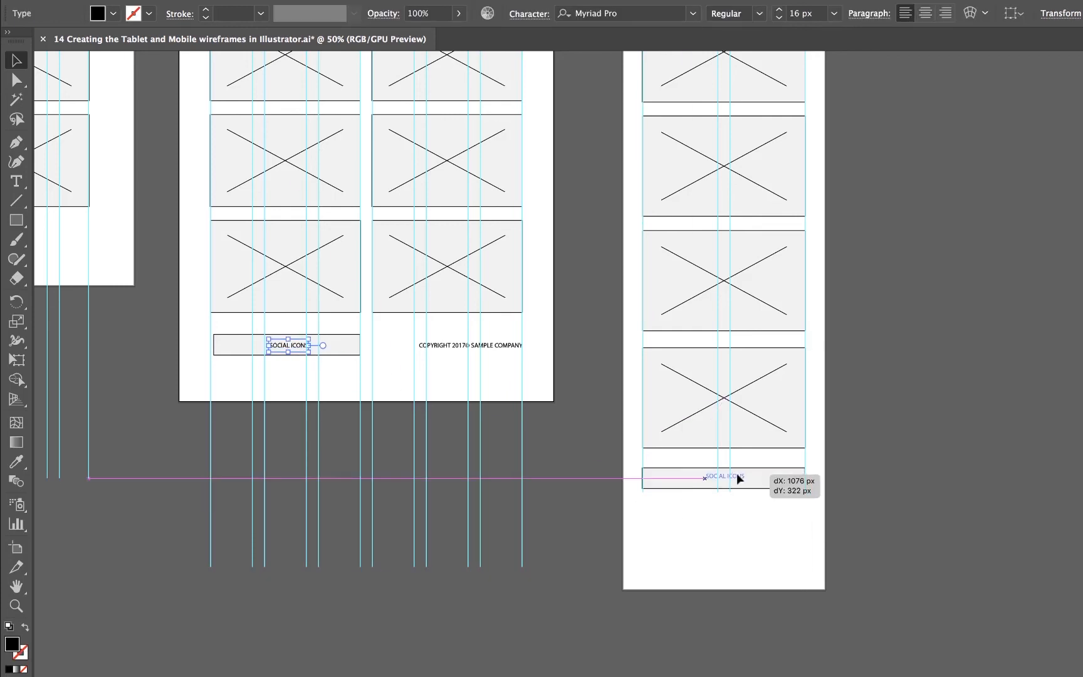
drag(286, 346, 723, 479)
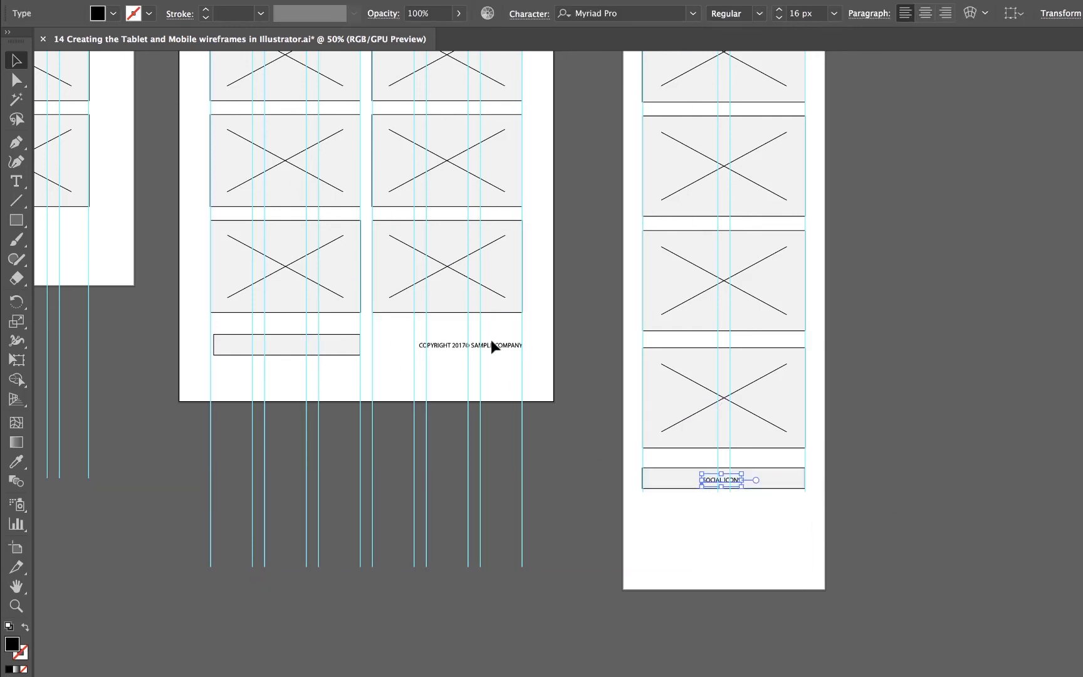
drag(723, 479, 286, 346)
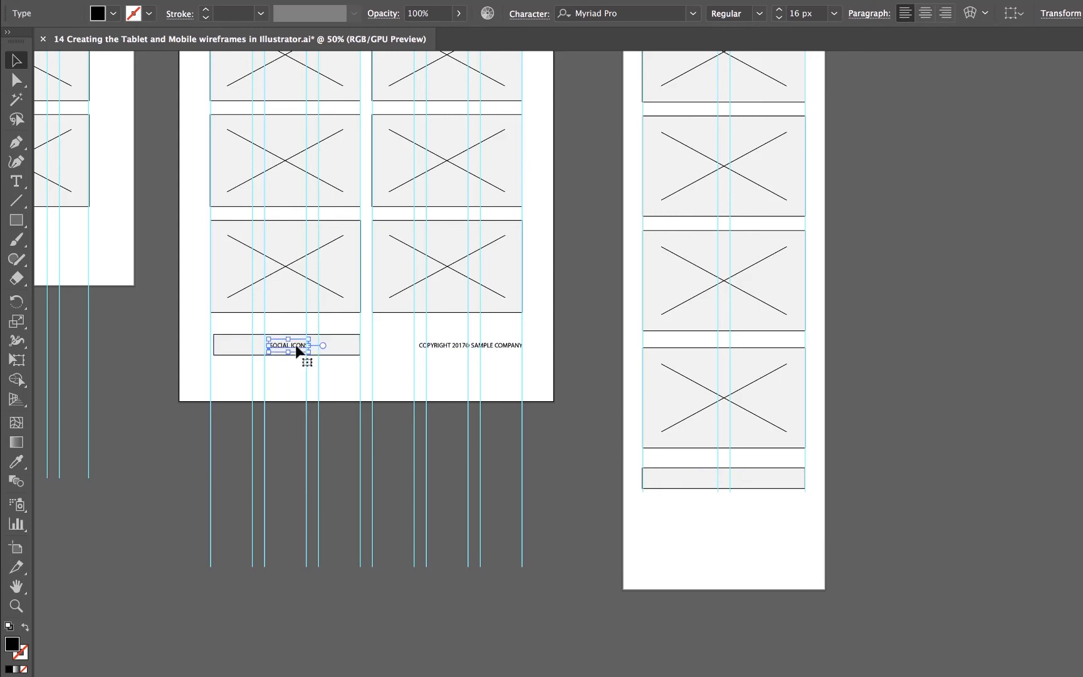
drag(297, 346, 722, 481)
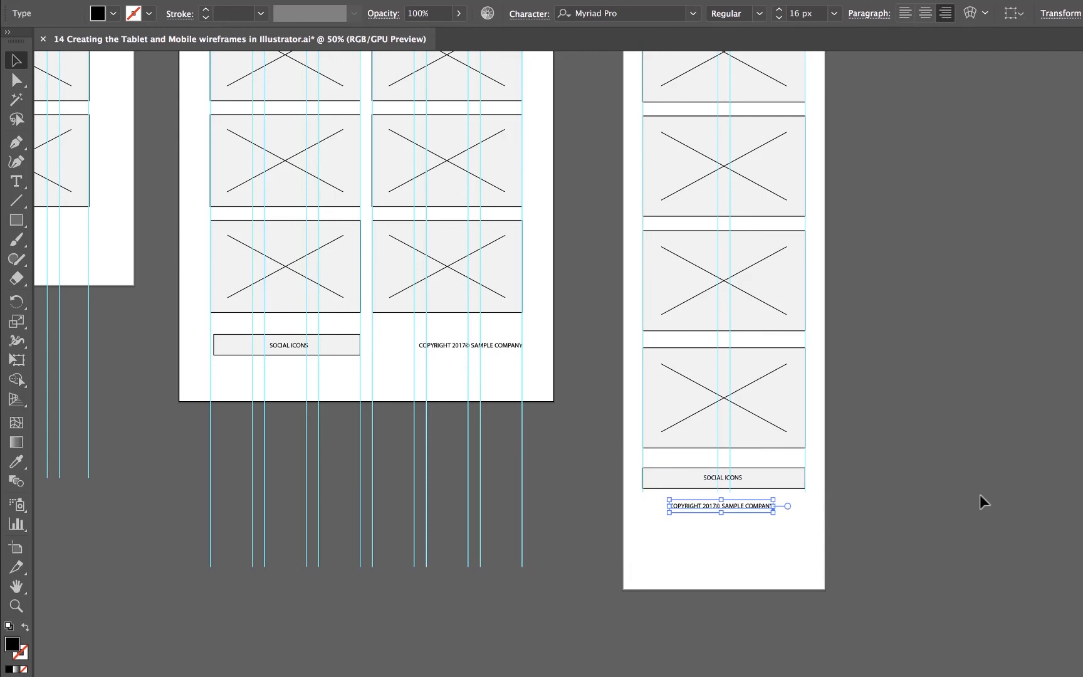
click(16, 546)
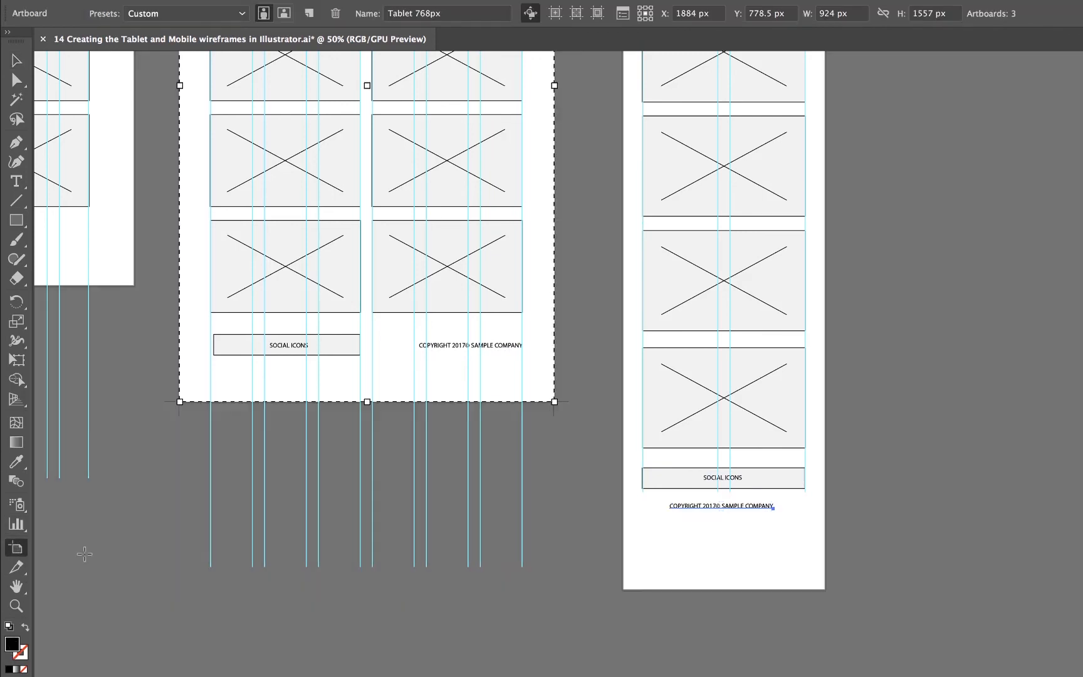